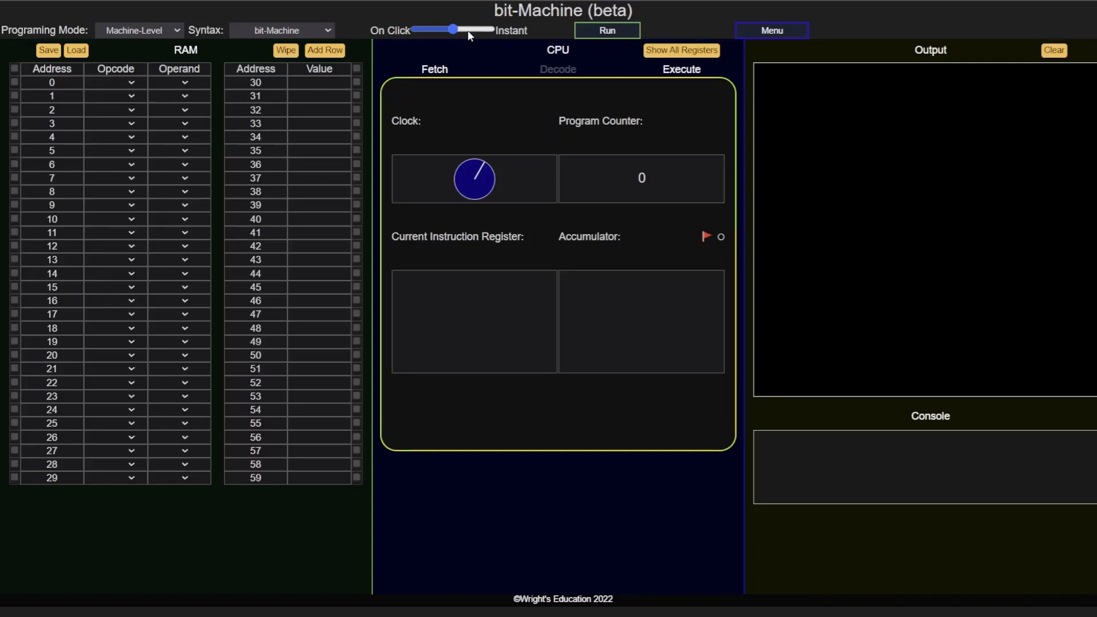
left_click(771, 30)
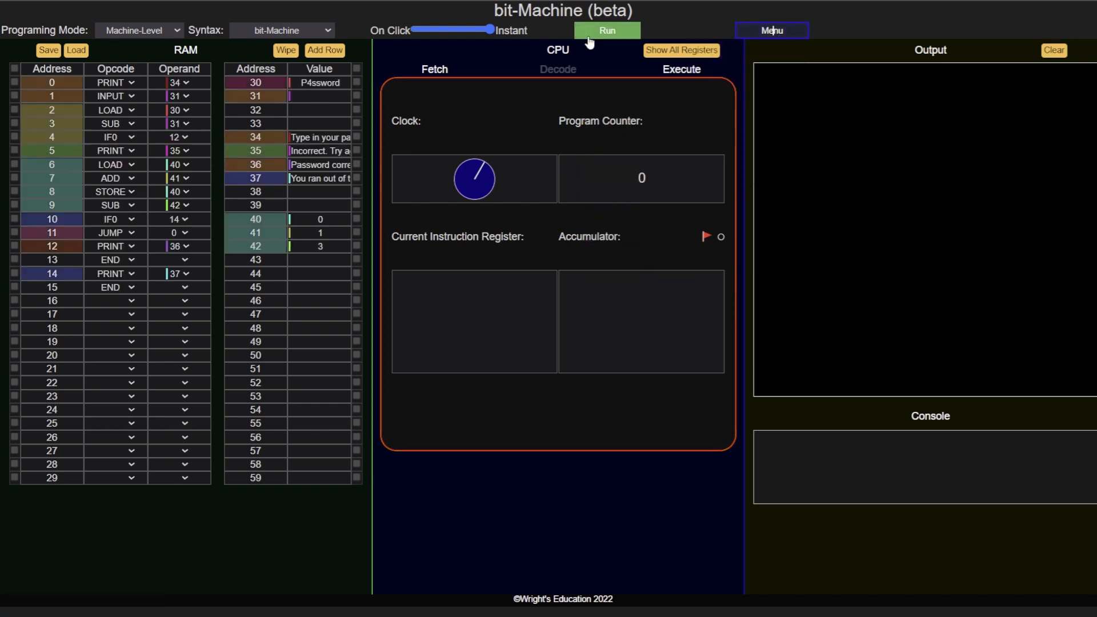
left_click(605, 30)
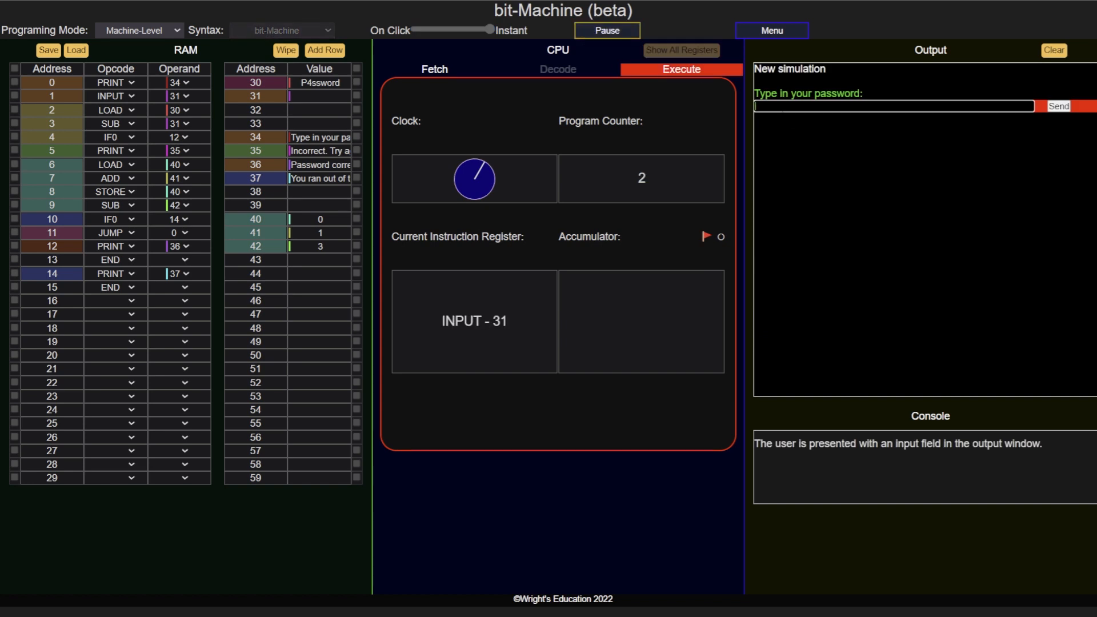
type("P4ss")
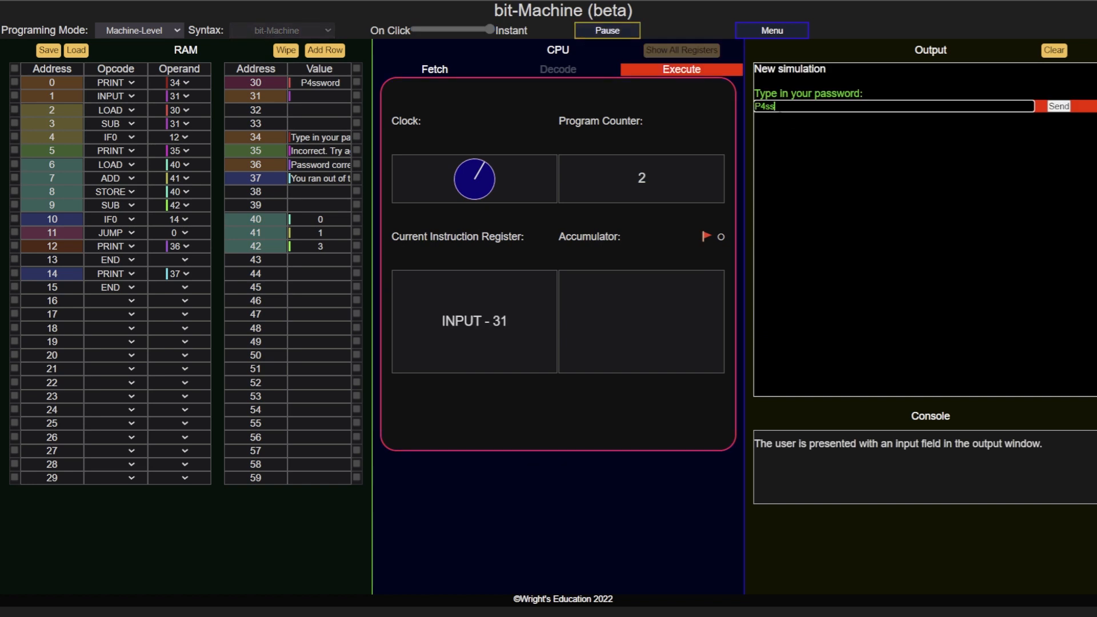
left_click(1057, 106)
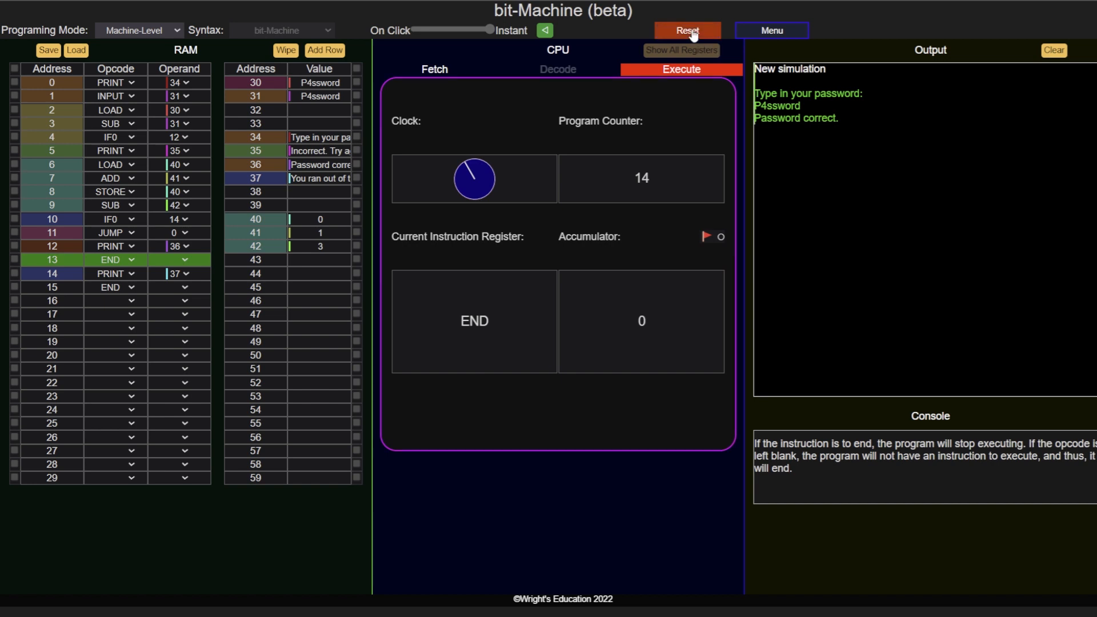
left_click(686, 30)
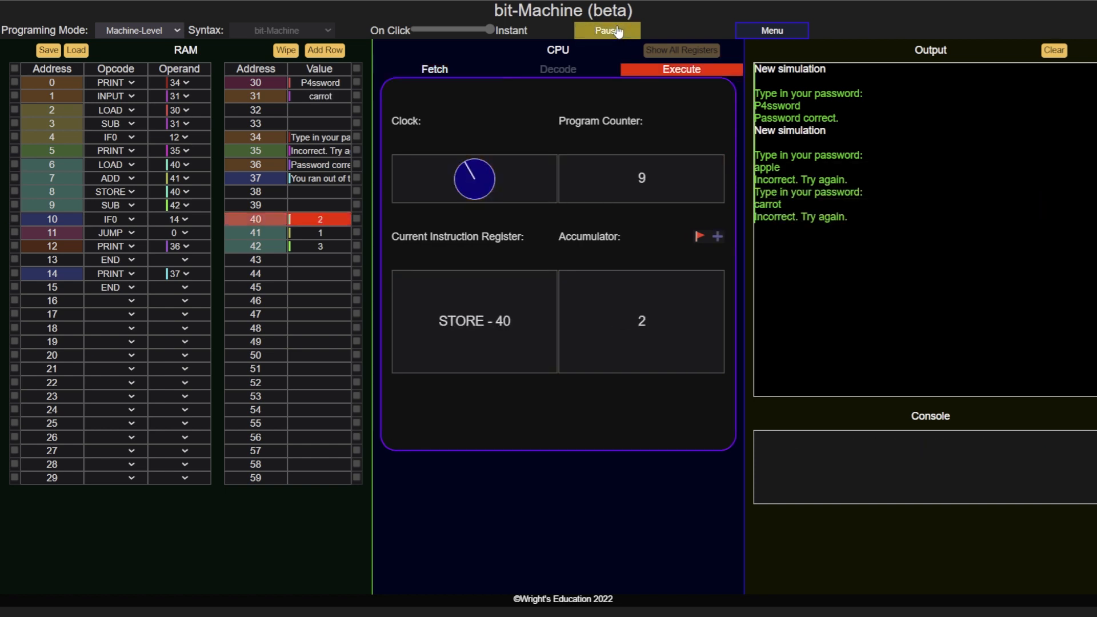
type("jul")
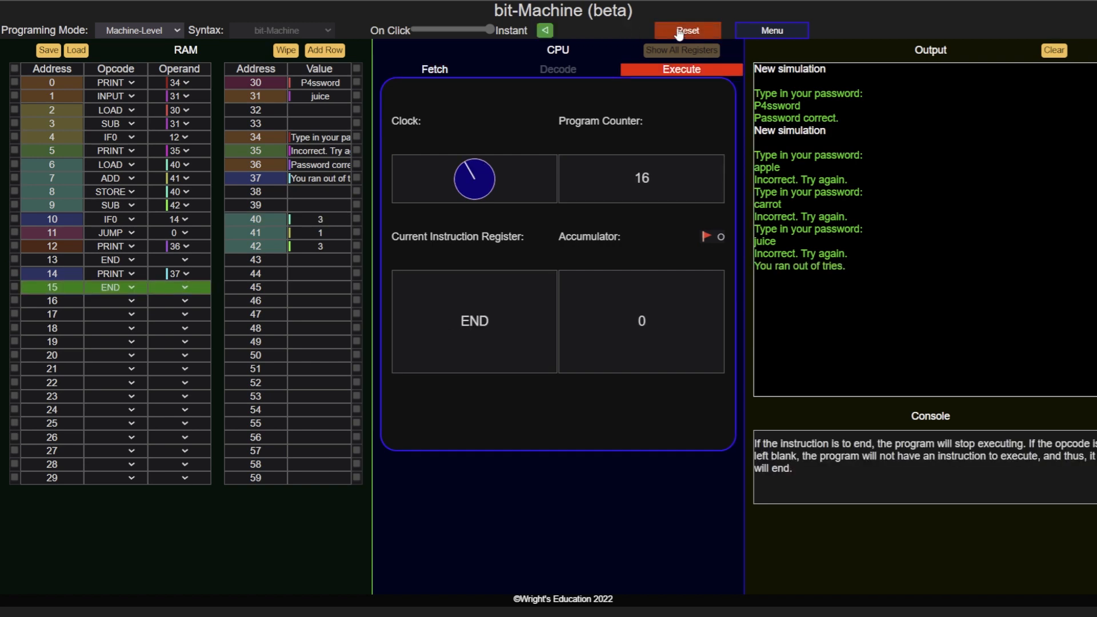
left_click(685, 30)
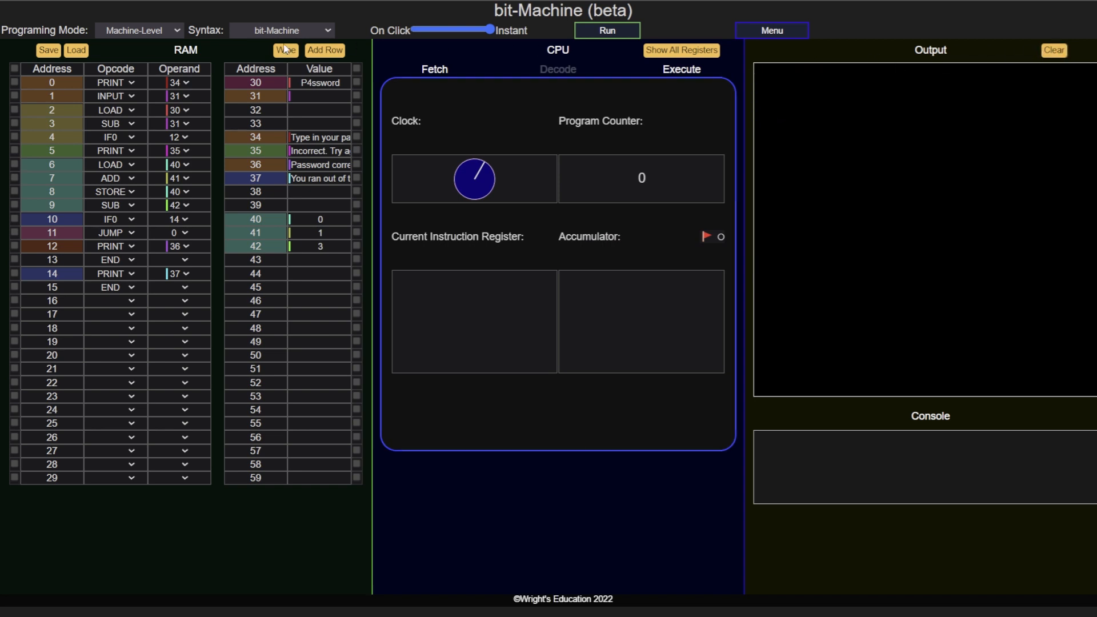
Wipe RAM instructions, keeping P4ssword, messages and counter values
left_click(284, 50)
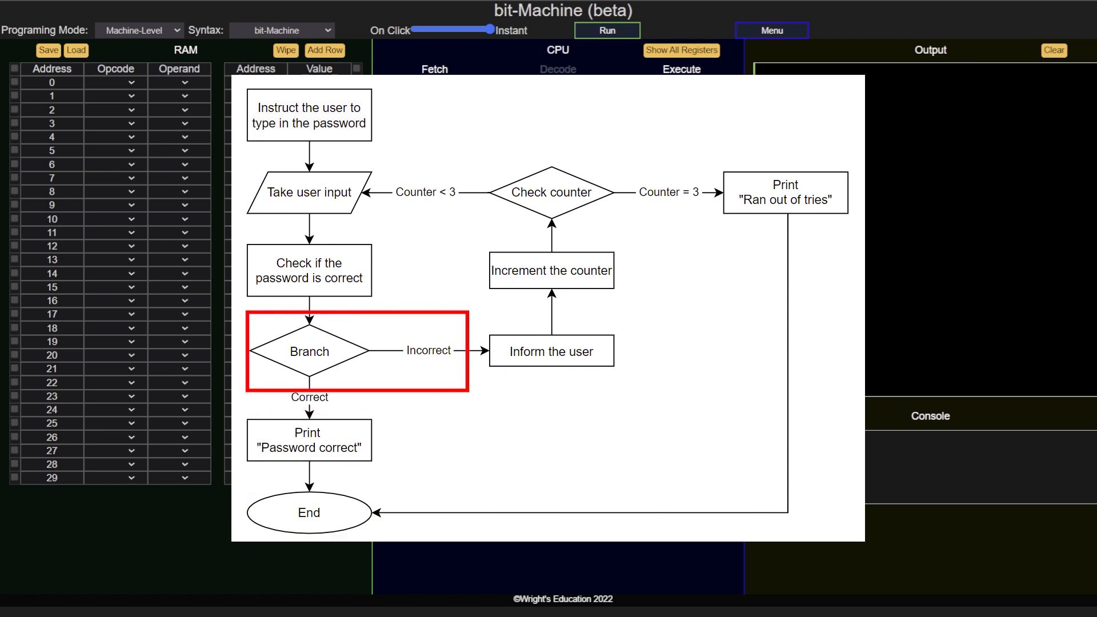
left_click(551, 350)
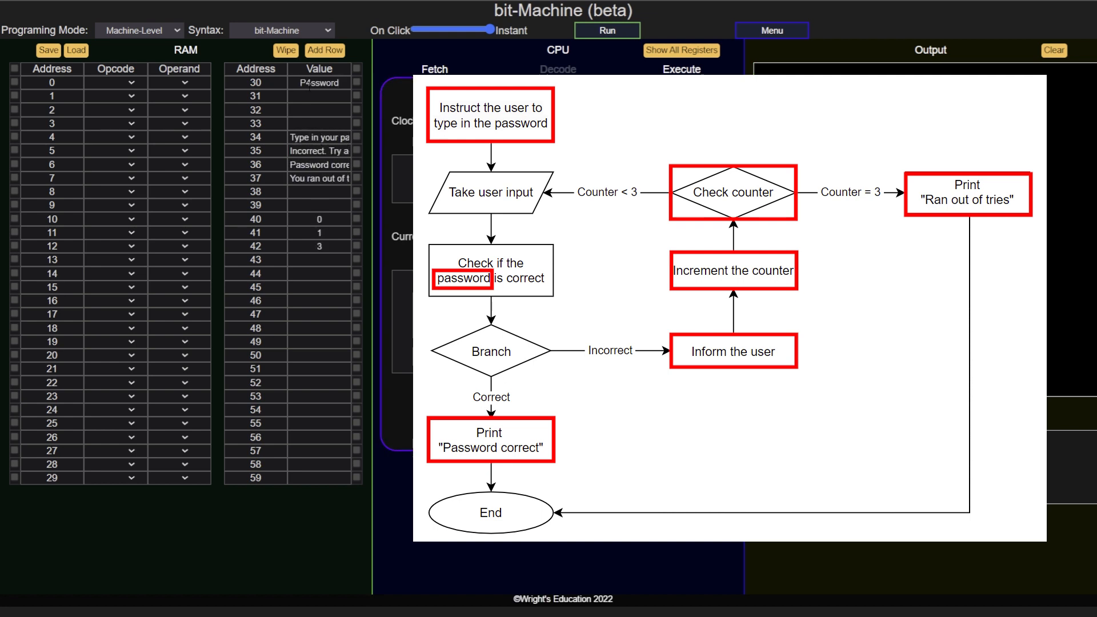
left_click(282, 30)
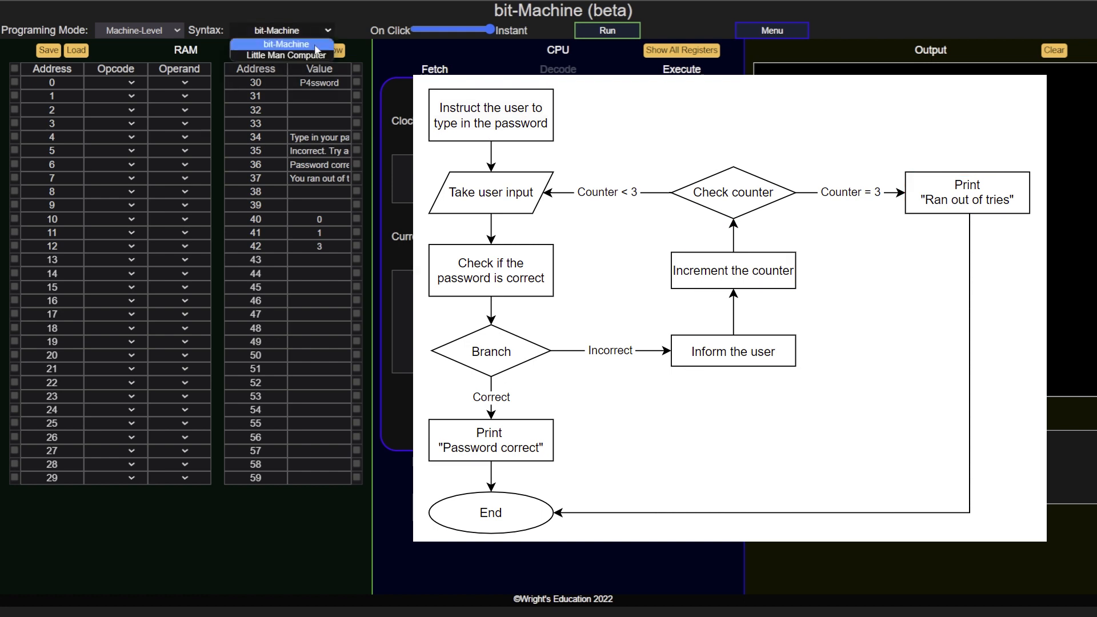
left_click(772, 31)
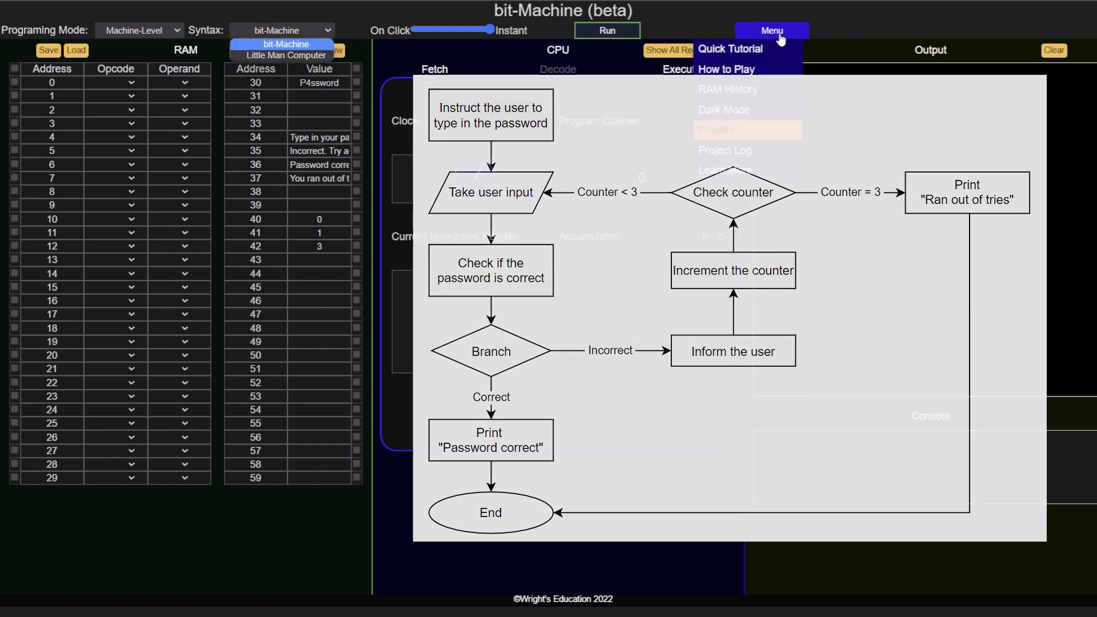
left_click(729, 48)
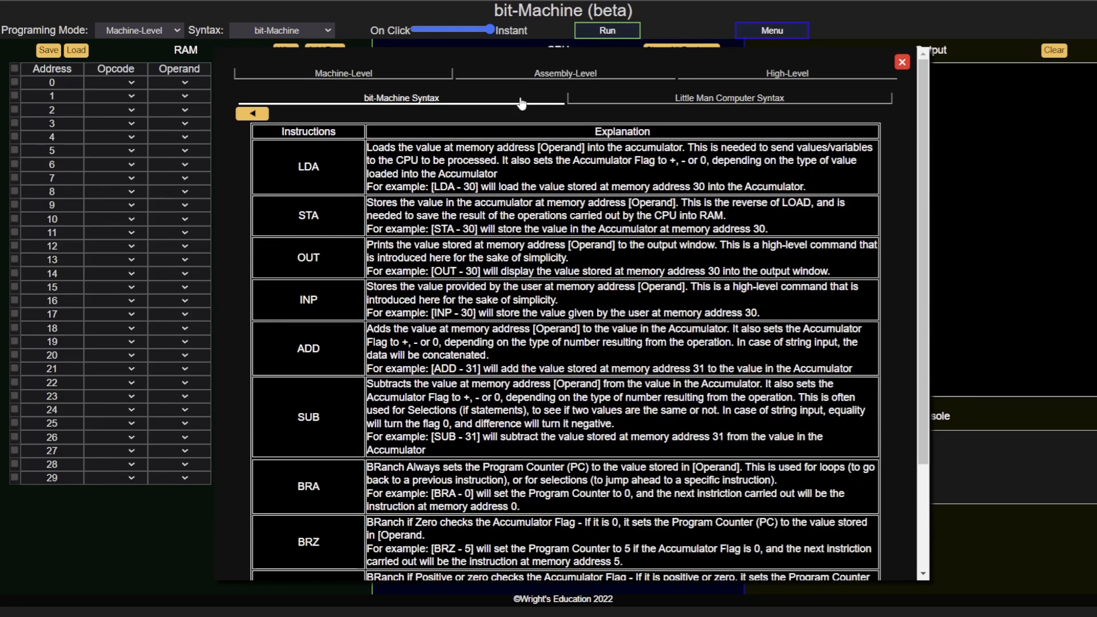
left_click(901, 62)
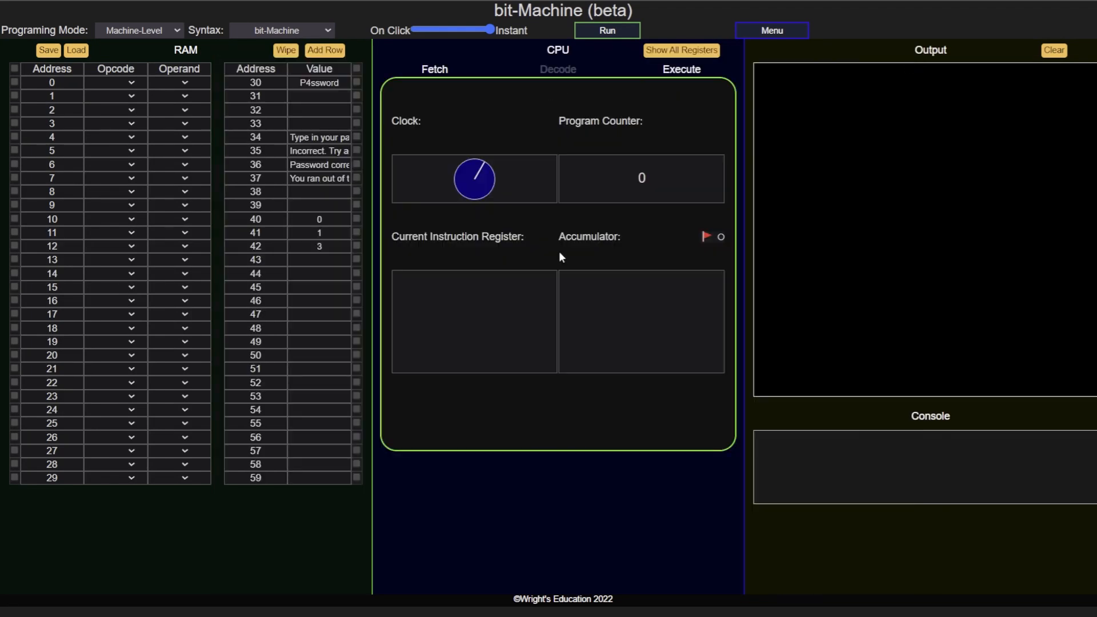
left_click(131, 82)
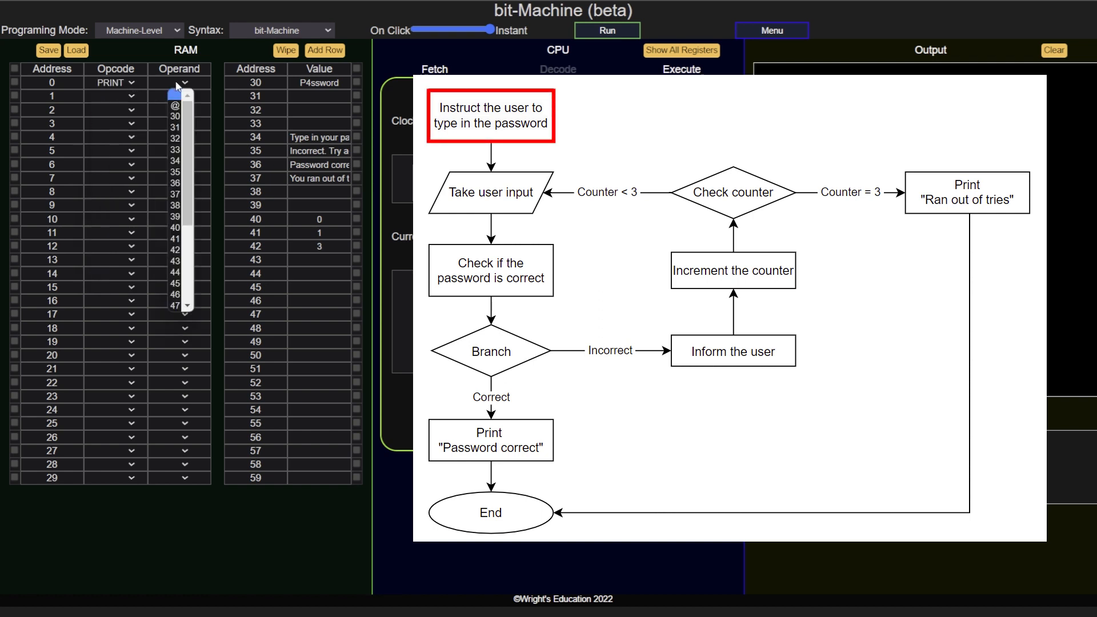
Enter PRINT 34, INPUT 31 and LOAD 30 in RAM rows 0–2
left_click(115, 96)
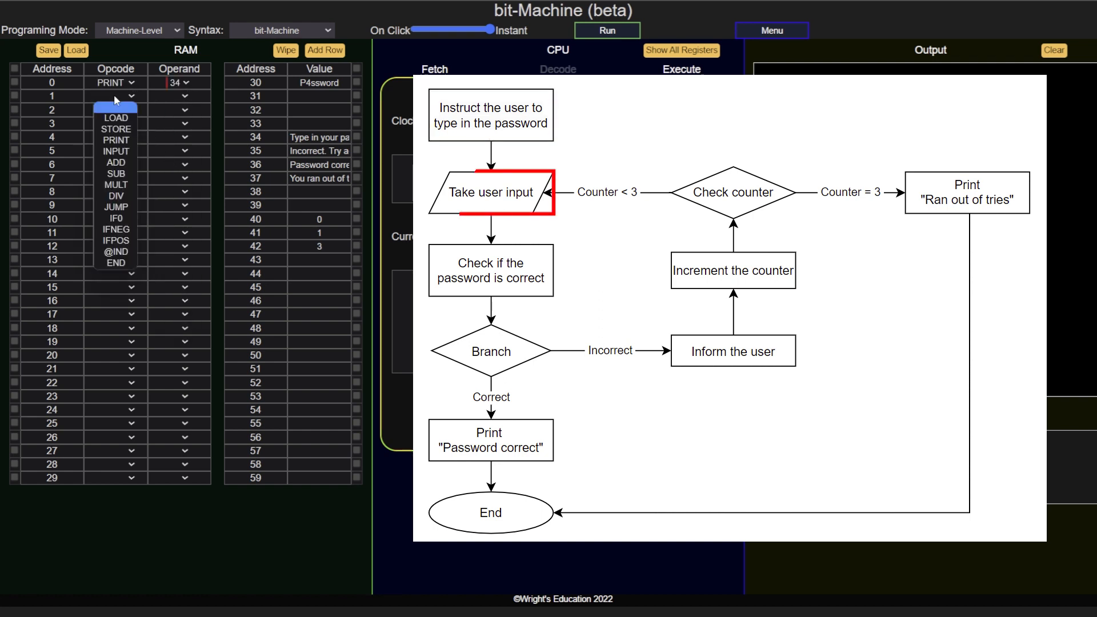
left_click(115, 150)
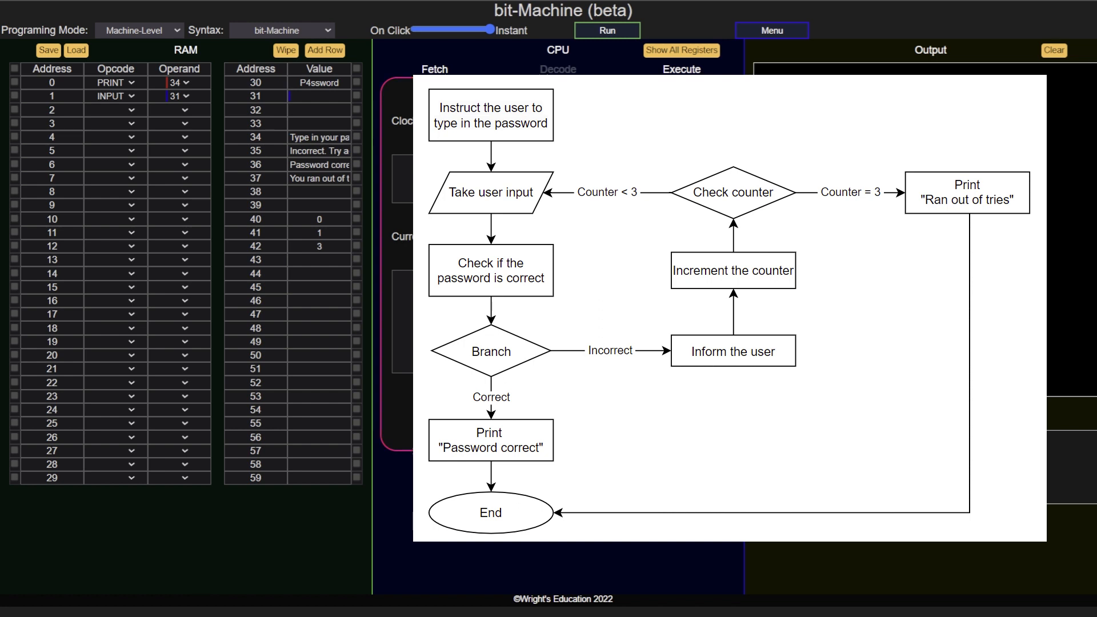
left_click(490, 270)
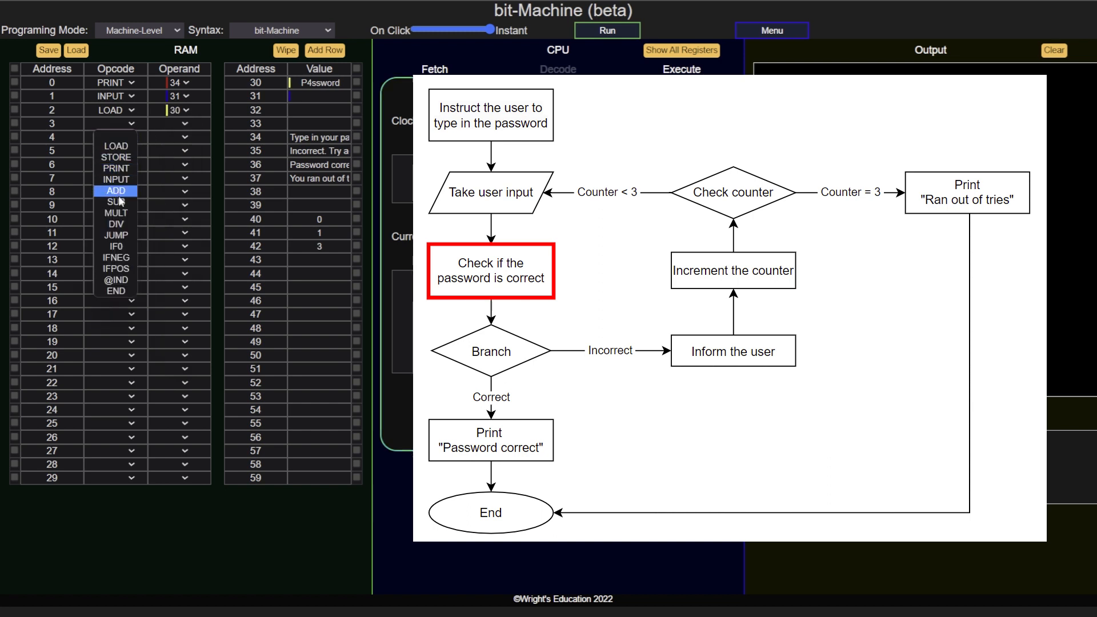
Add SUB 31 and IF0 12 to compare the input with the password
left_click(114, 200)
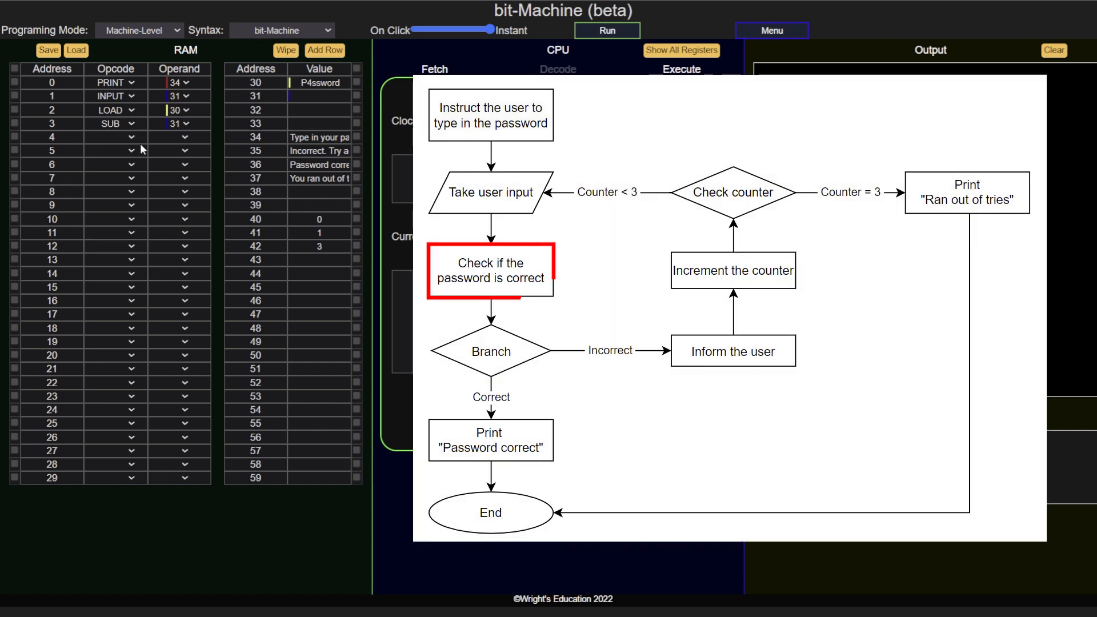
left_click(115, 149)
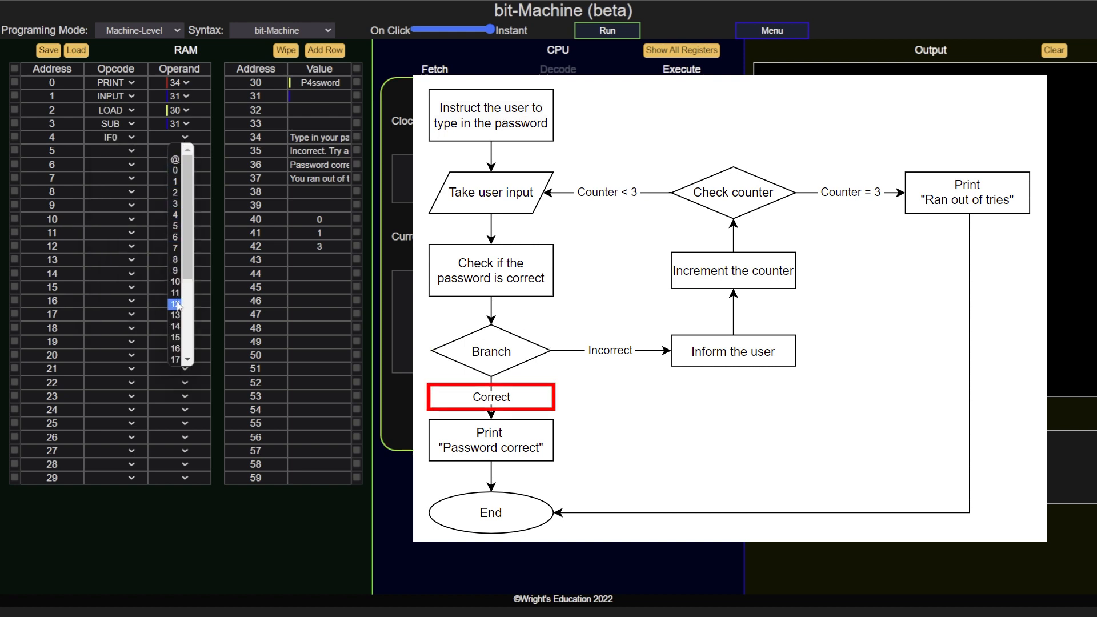
left_click(175, 135)
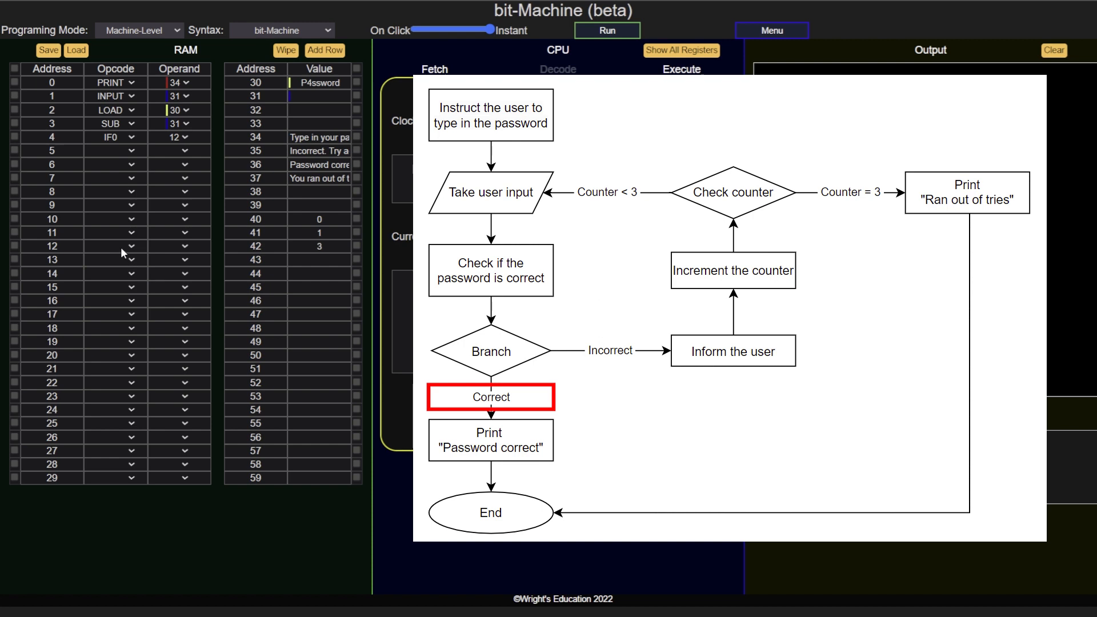
Put PRINT 36 at address 12 and END at address 13
left_click(115, 246)
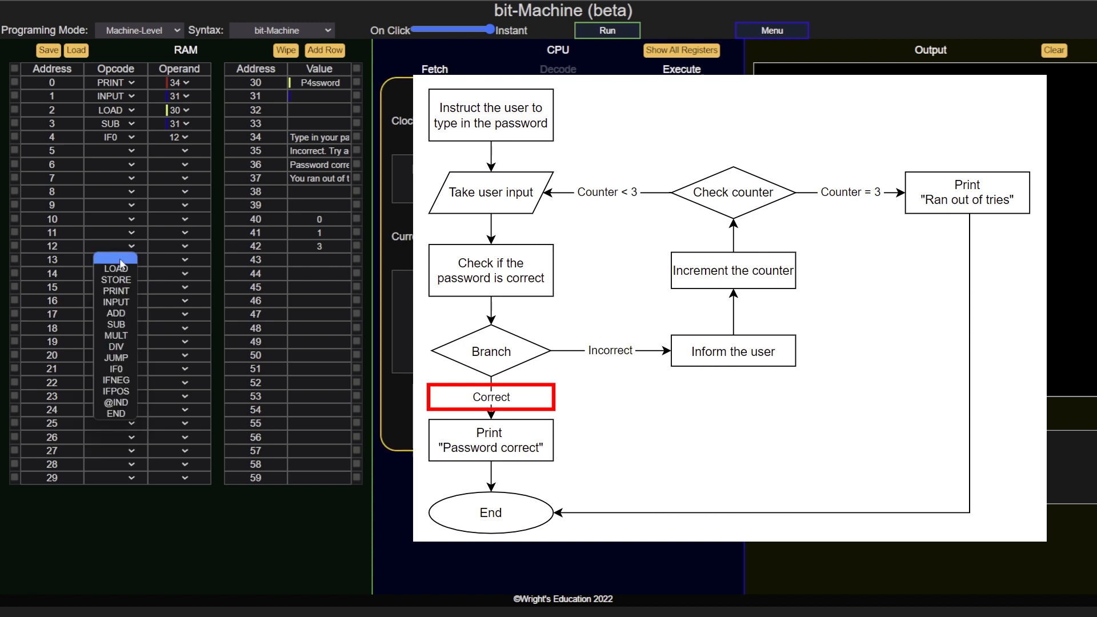
left_click(116, 290)
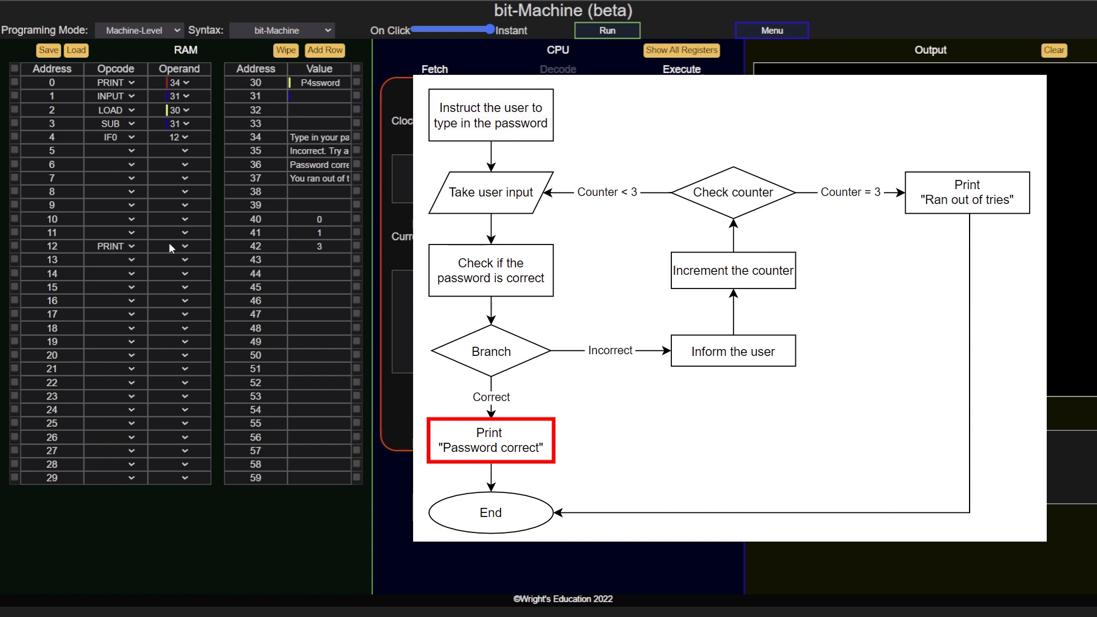
left_click(184, 245)
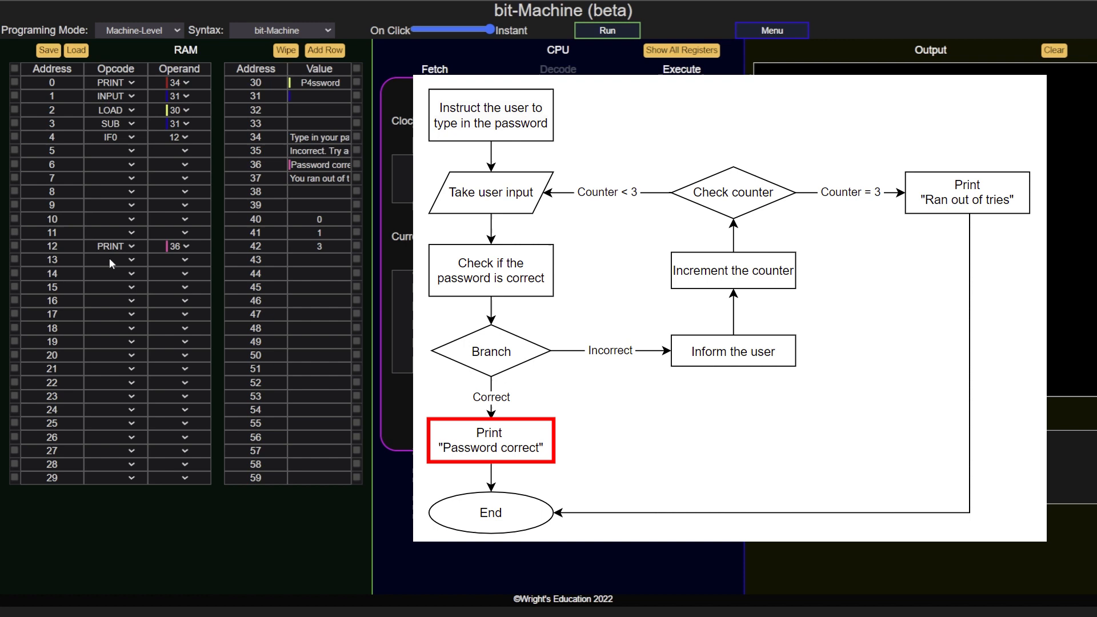
left_click(116, 259)
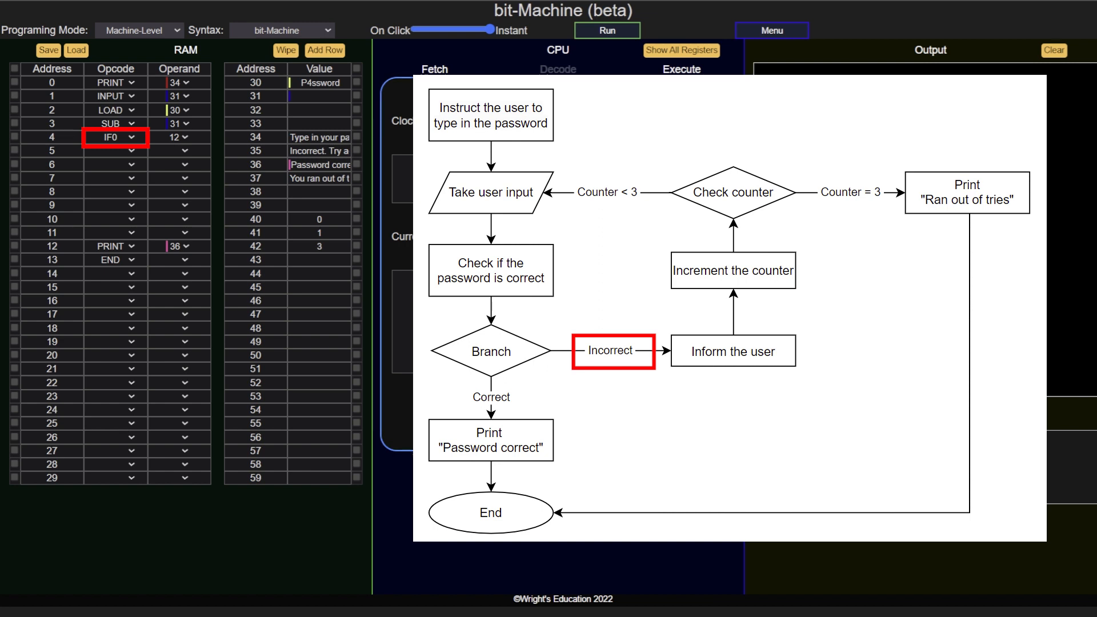
mouse_move(217, 101)
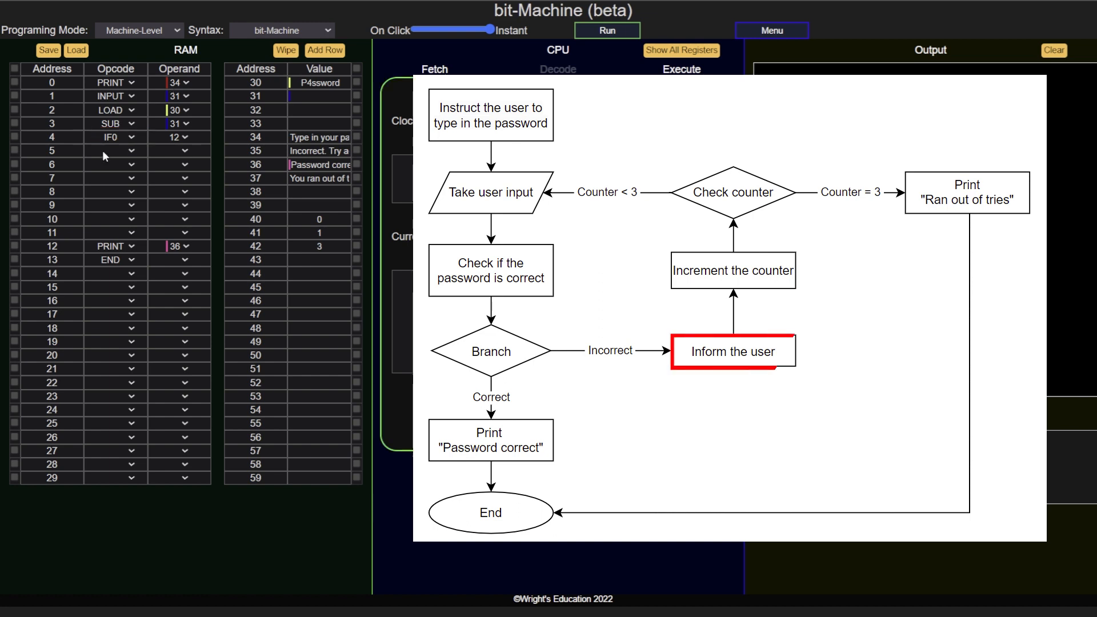
Set rows 5–8 to PRINT 35, LOAD 40, ADD 41, STORE 40
left_click(112, 150)
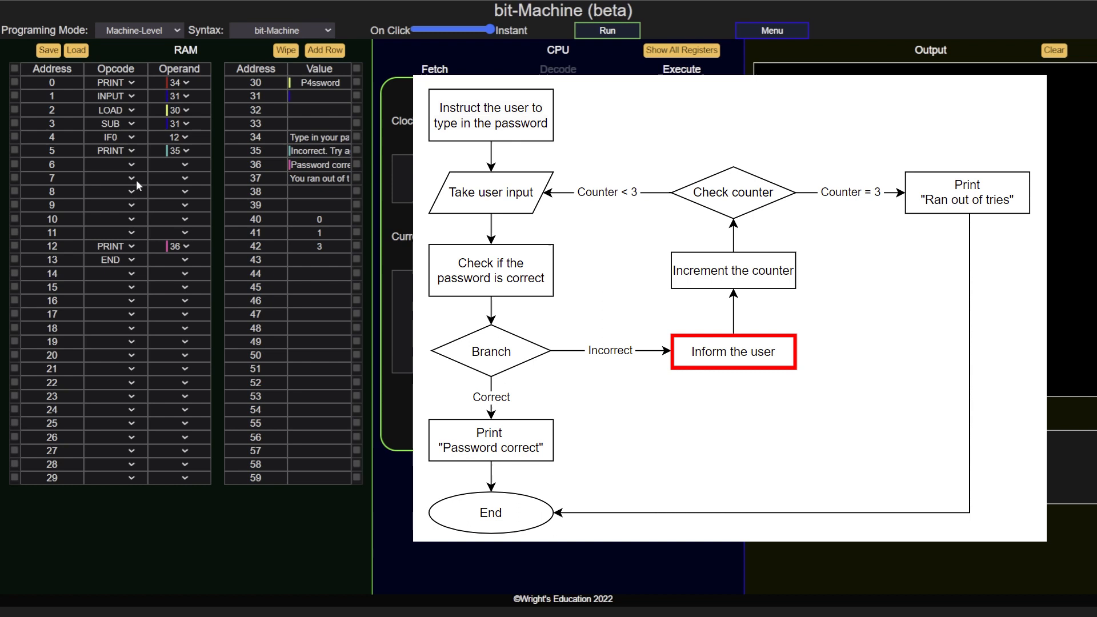
left_click(116, 177)
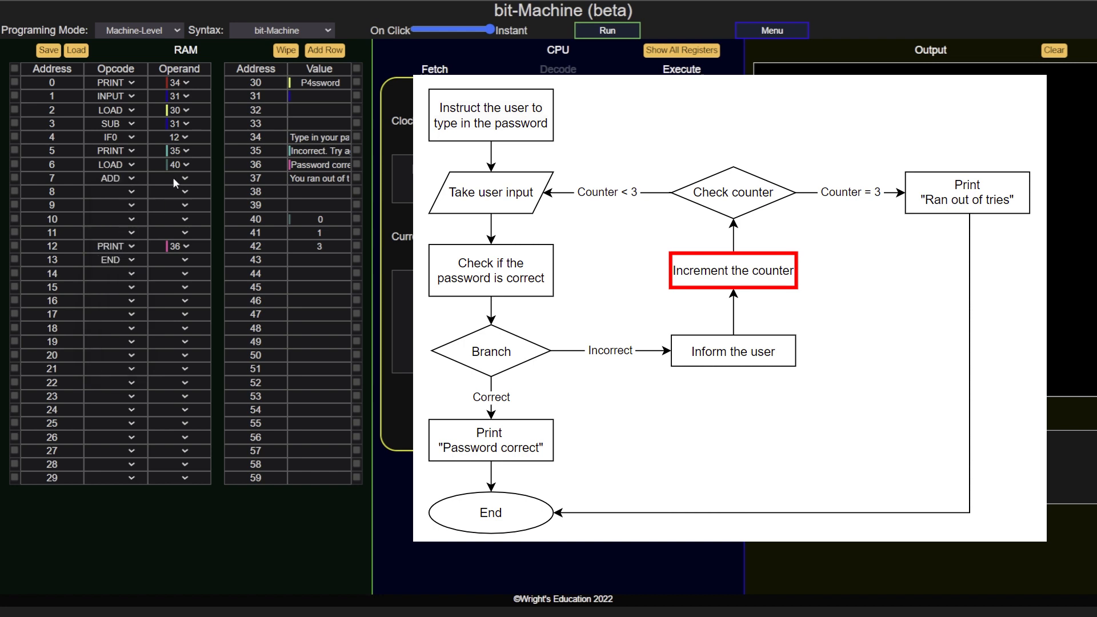
left_click(183, 178)
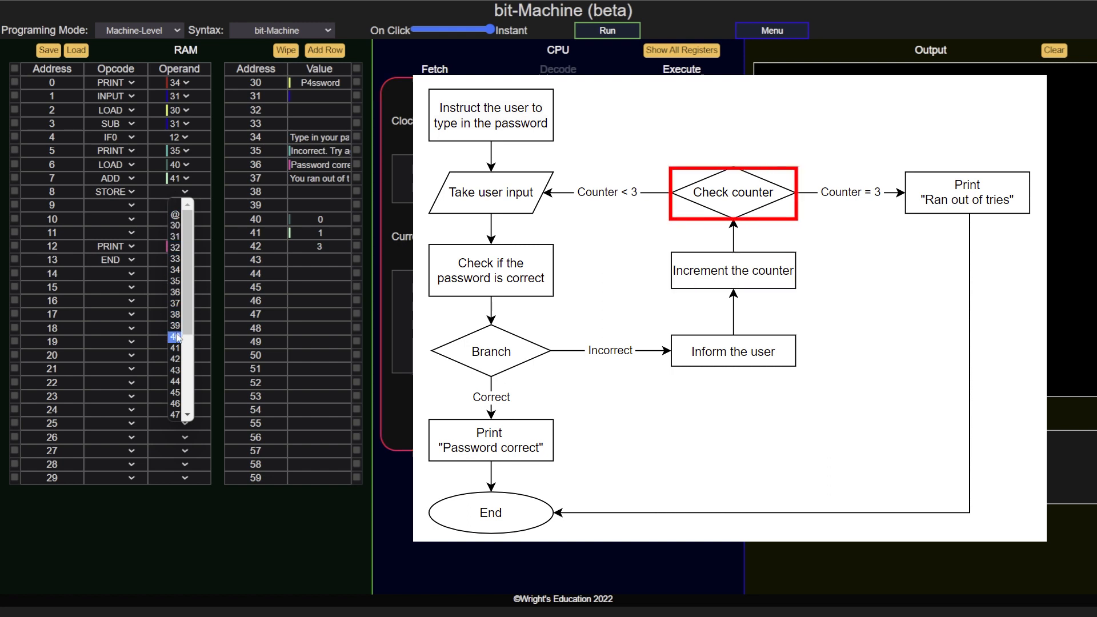
left_click(174, 191)
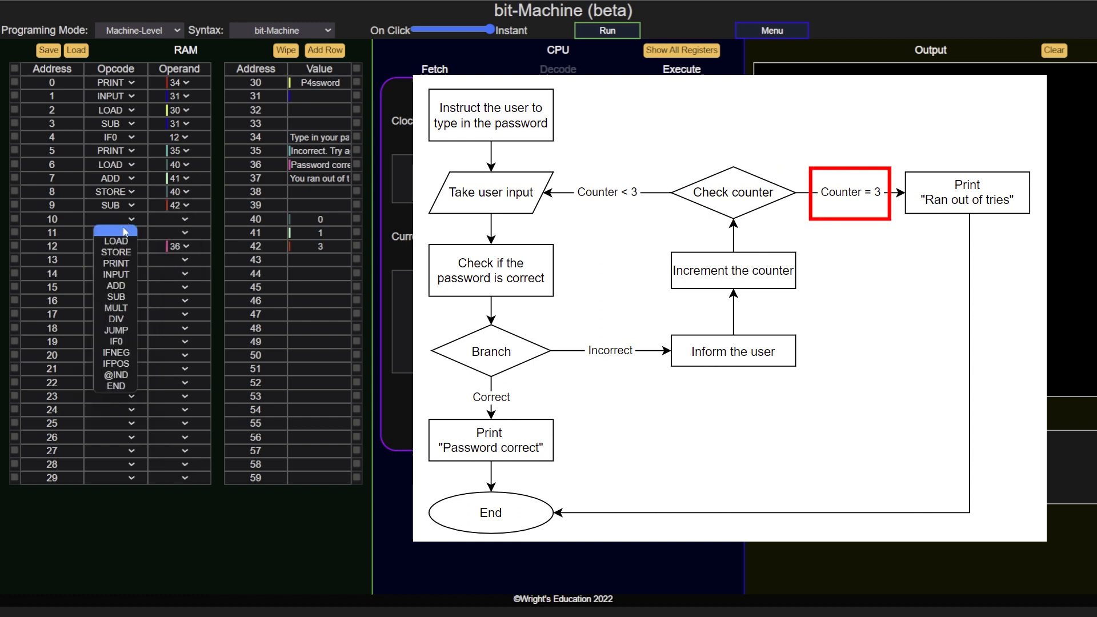
Add the IF0 14 branch and PRINT 37 out-of-tries message at address 14
left_click(115, 232)
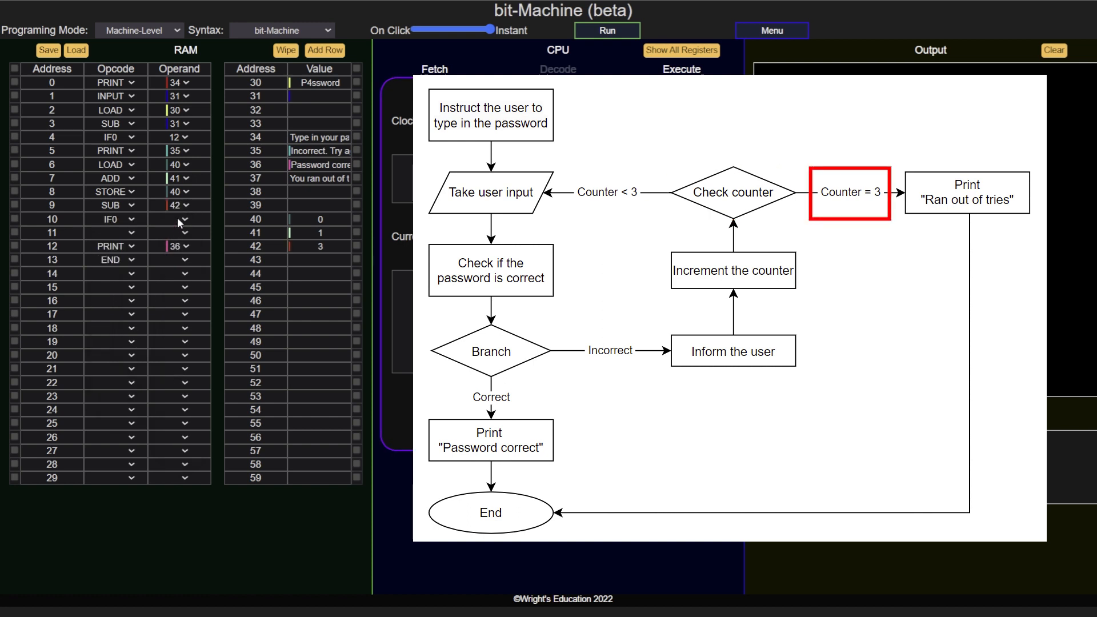
left_click(183, 232)
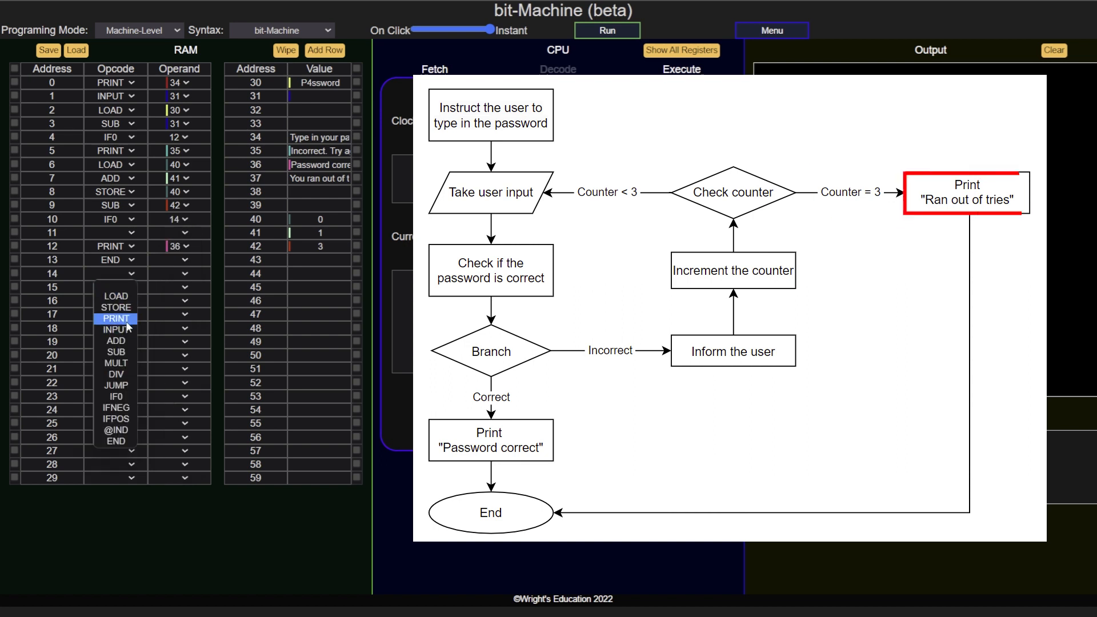
left_click(115, 318)
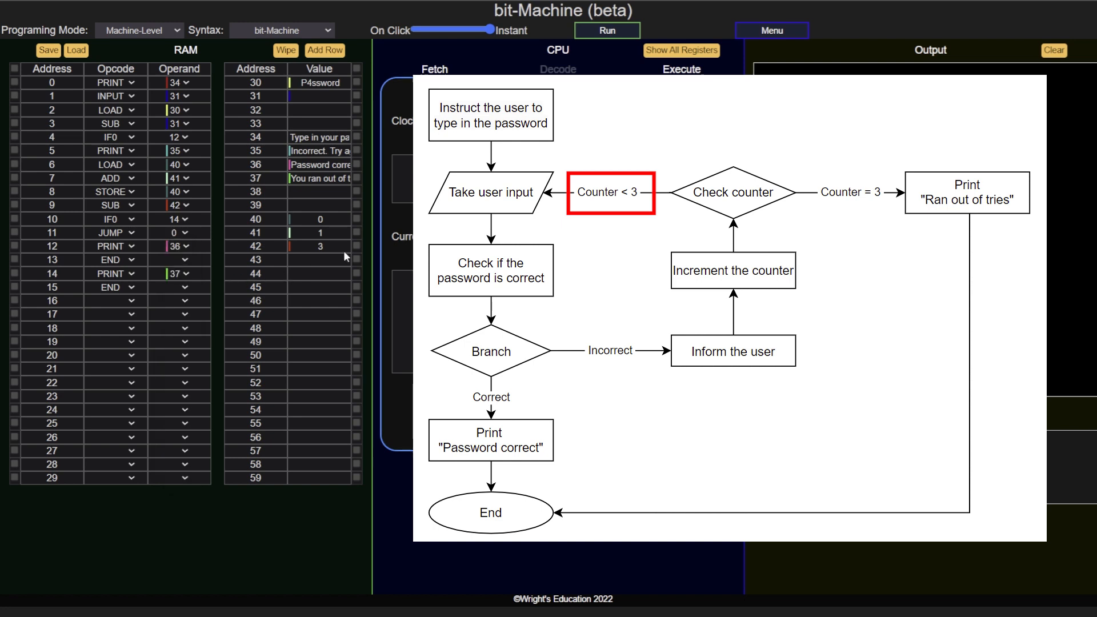
left_click(610, 192)
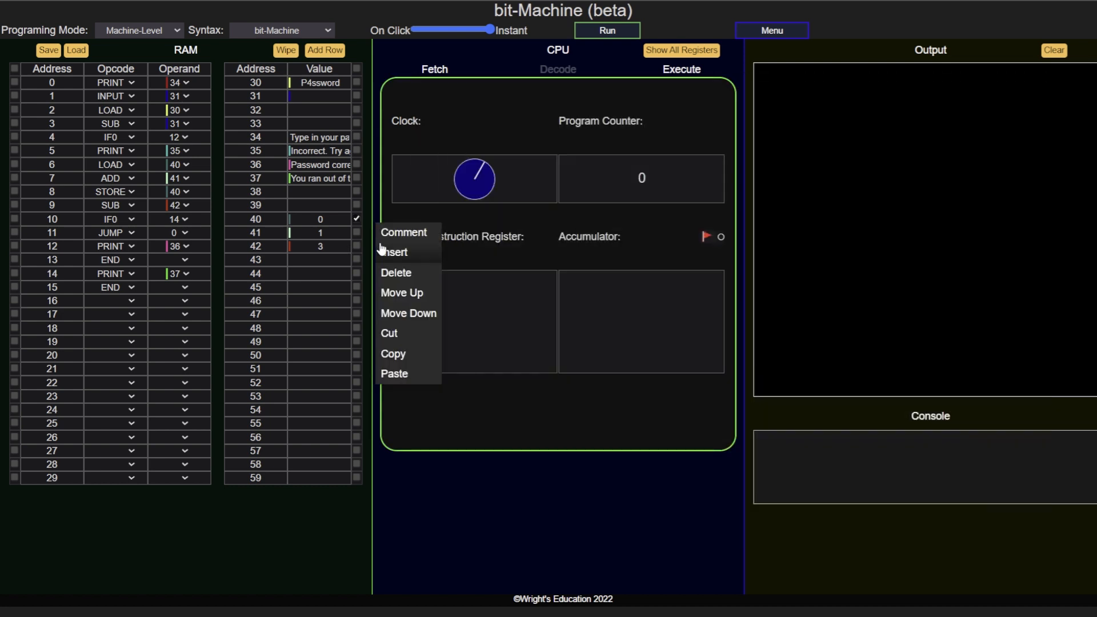
Comment memory address 40 as 'Error counter'
left_click(403, 233)
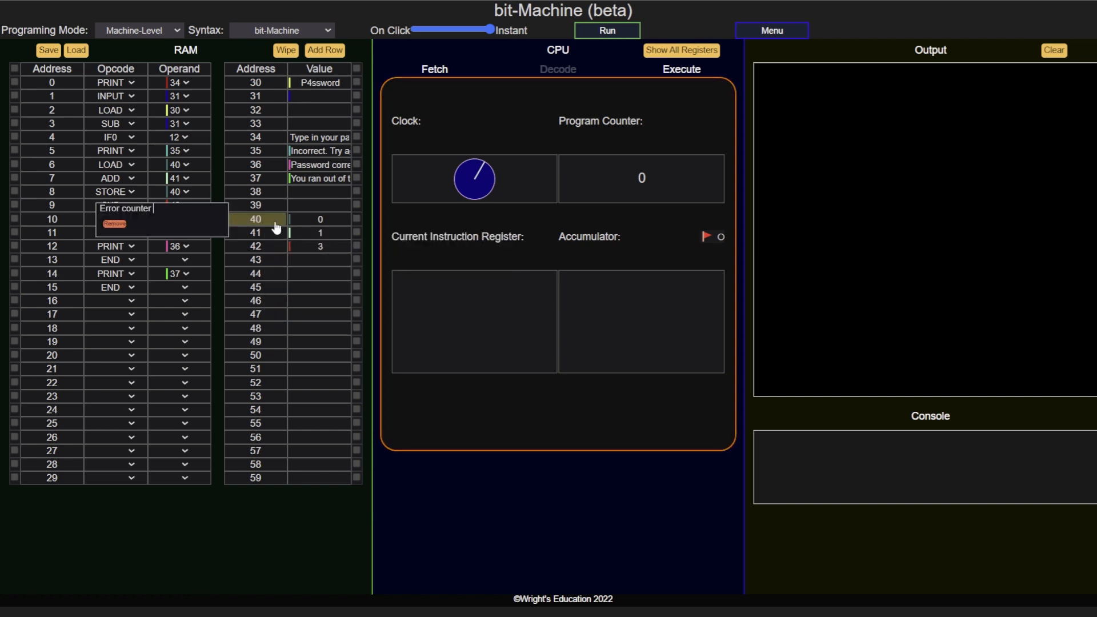
left_click(606, 30)
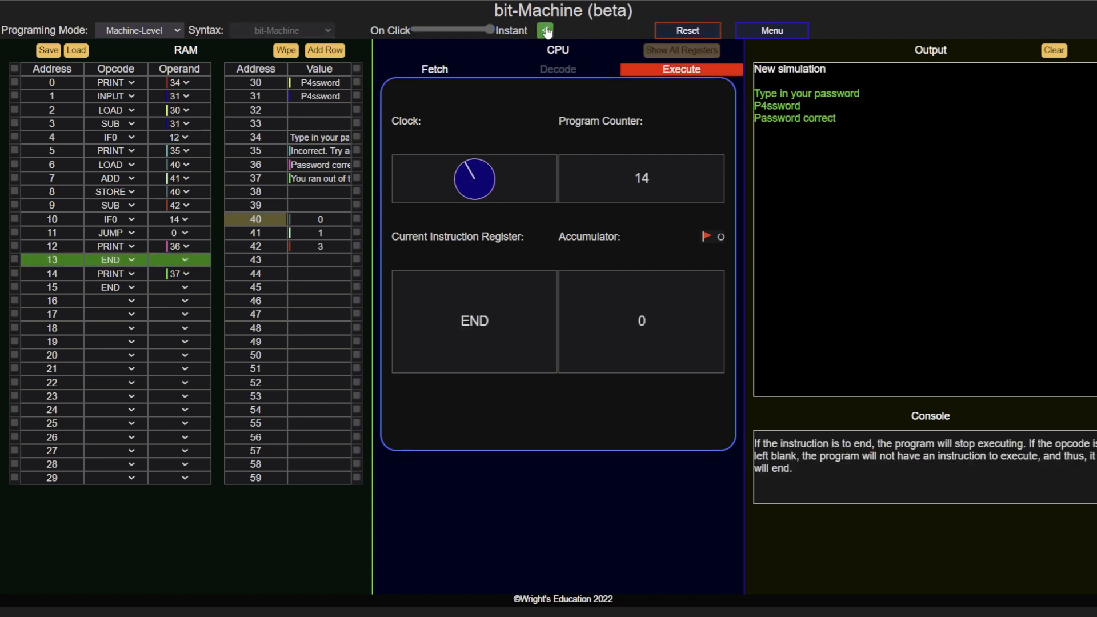
Rewind the run, then browse RAM History and restore an older partial version
left_click(545, 30)
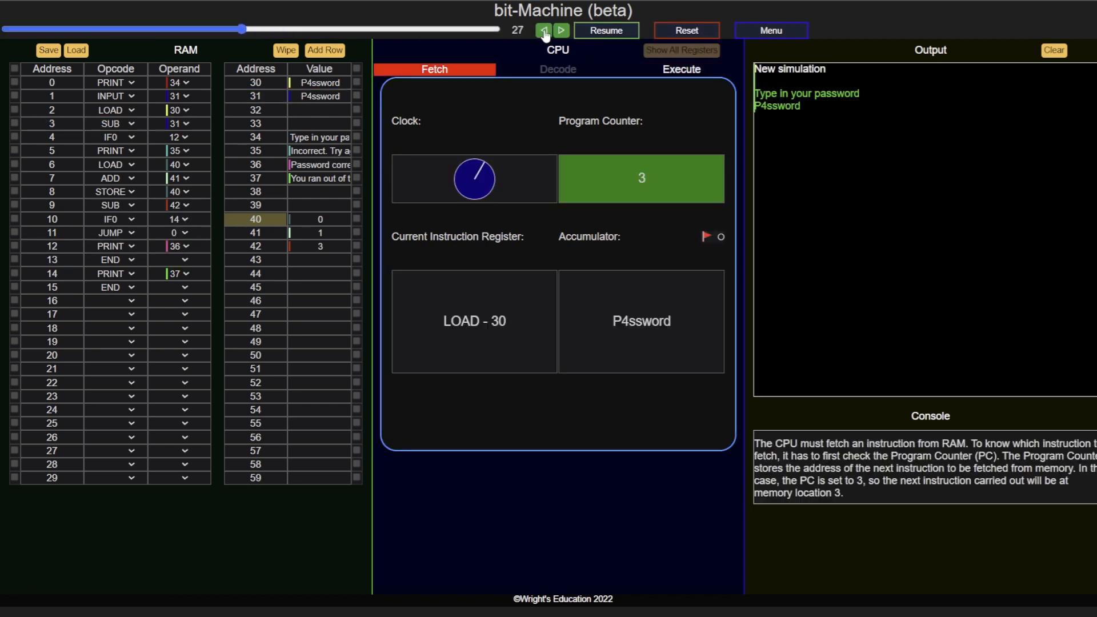
left_click(769, 31)
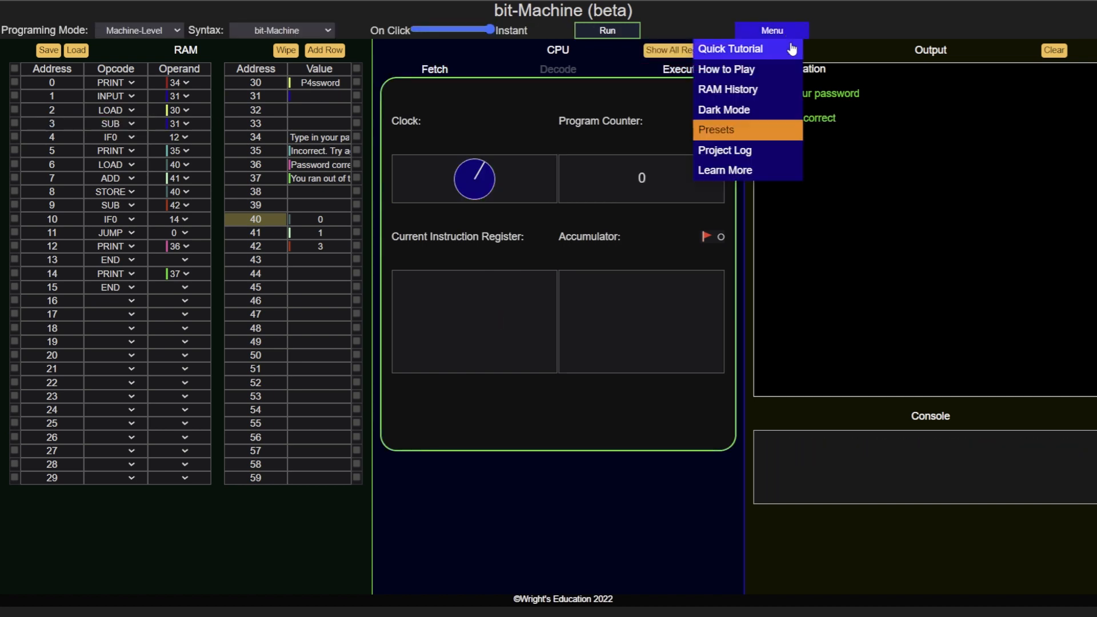
left_click(727, 89)
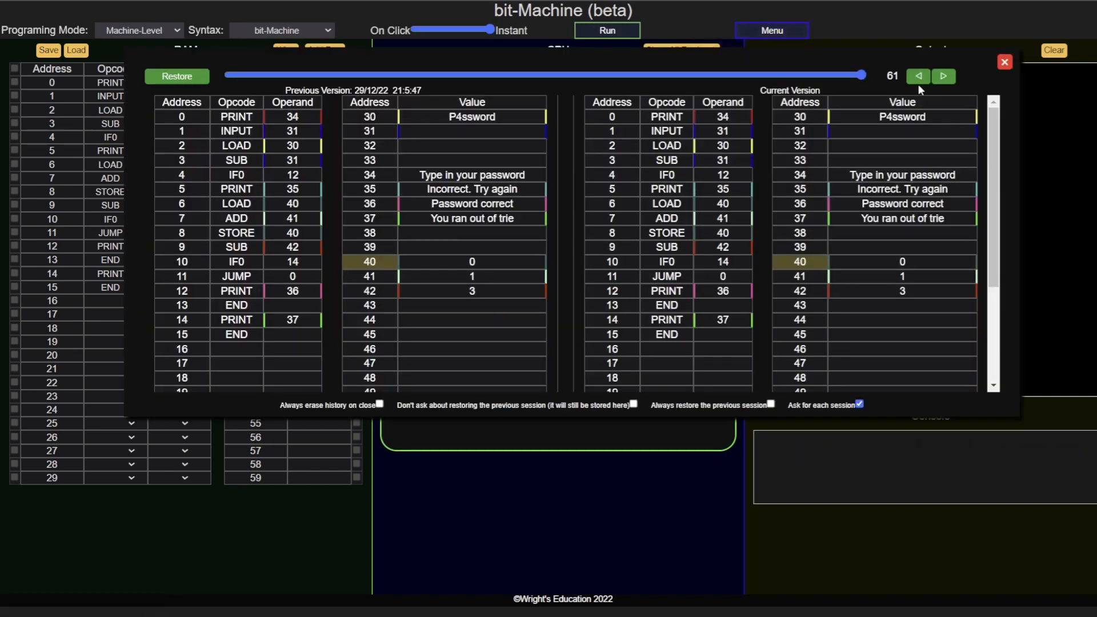
left_click(916, 76)
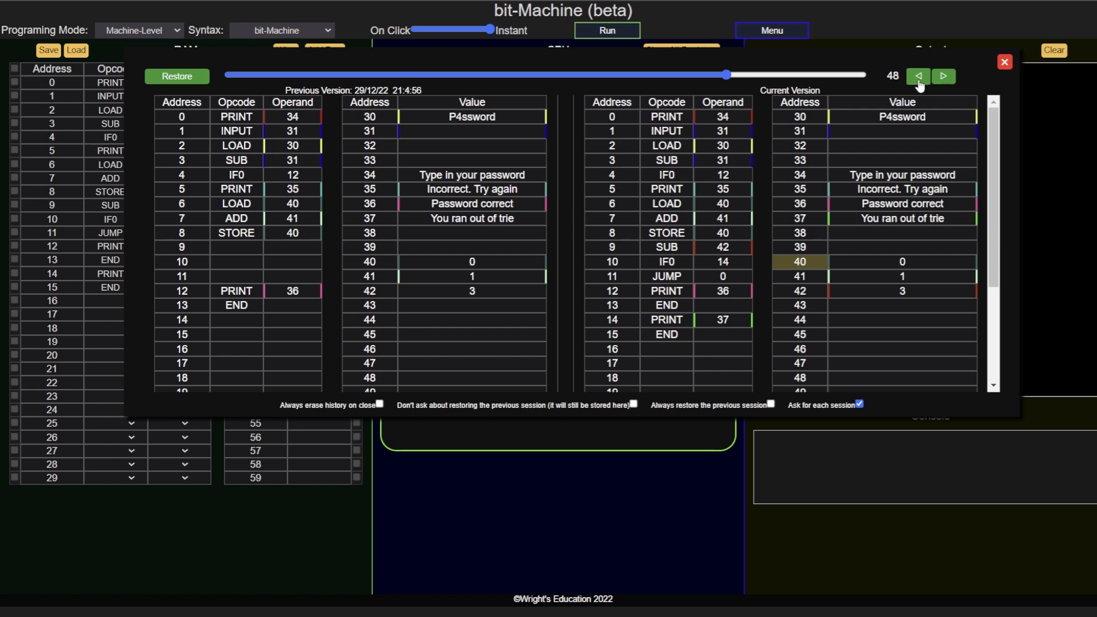
left_click(918, 75)
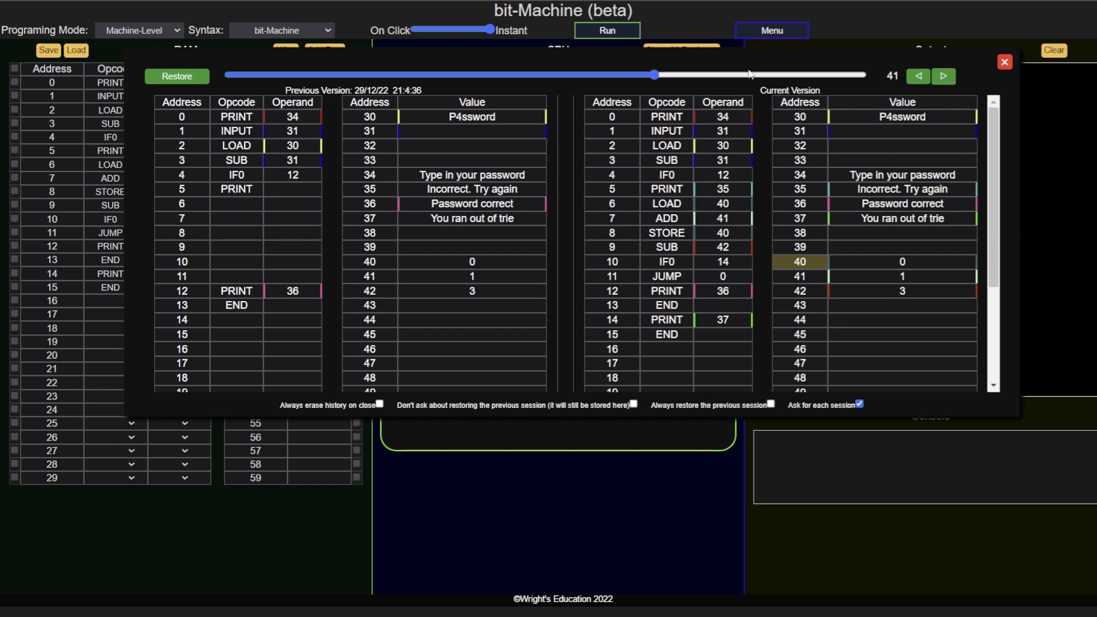
left_click(942, 76)
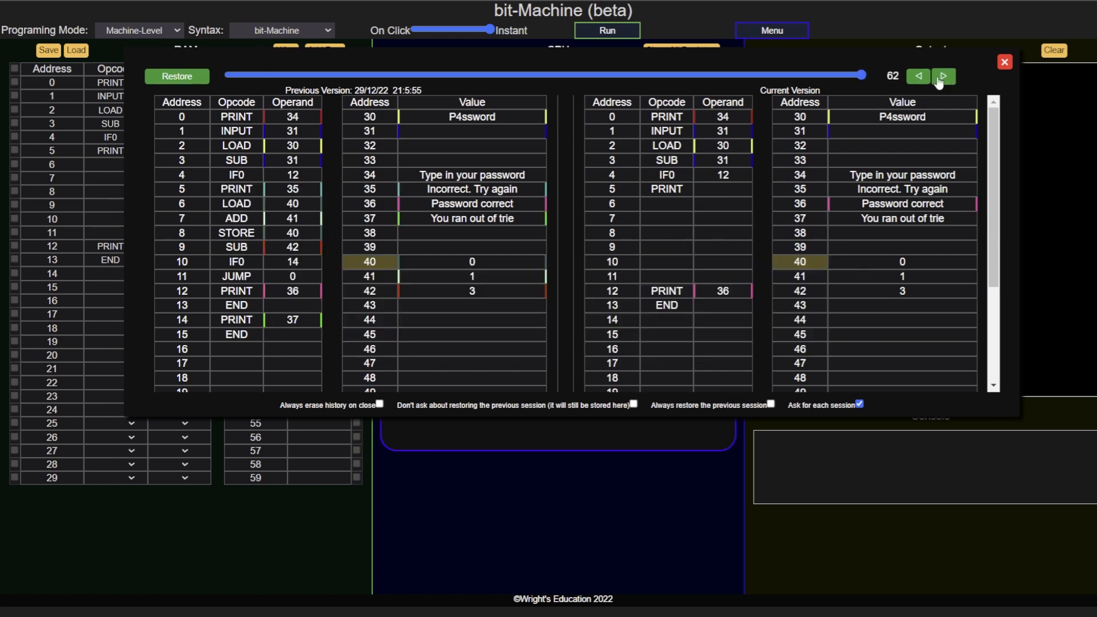
left_click(1003, 61)
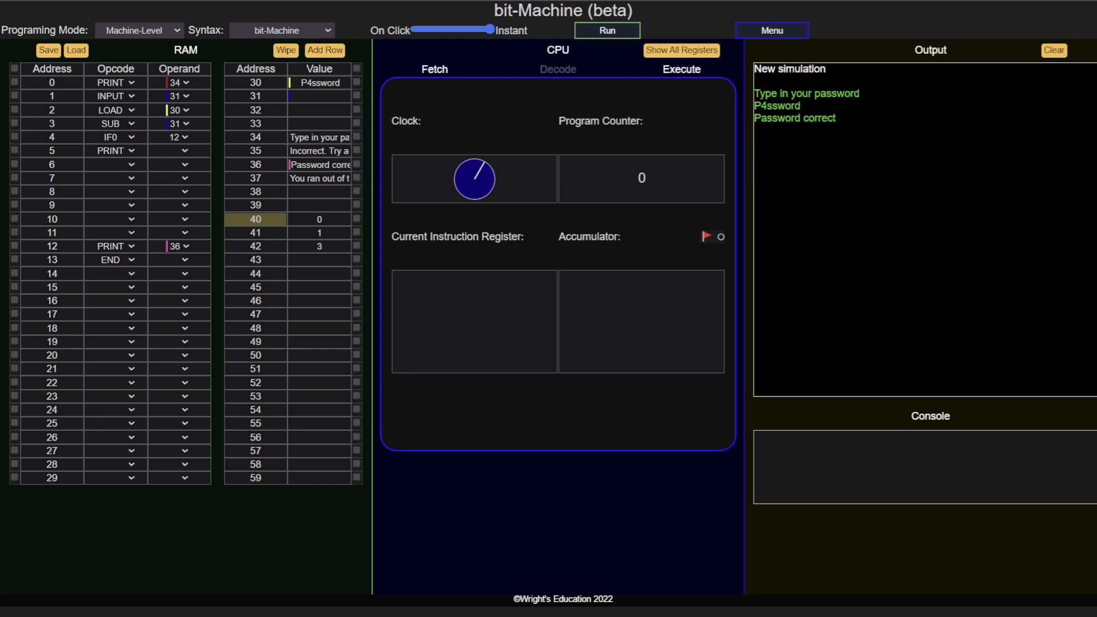
Reopen RAM History and restore the complete password-checker version
left_click(770, 30)
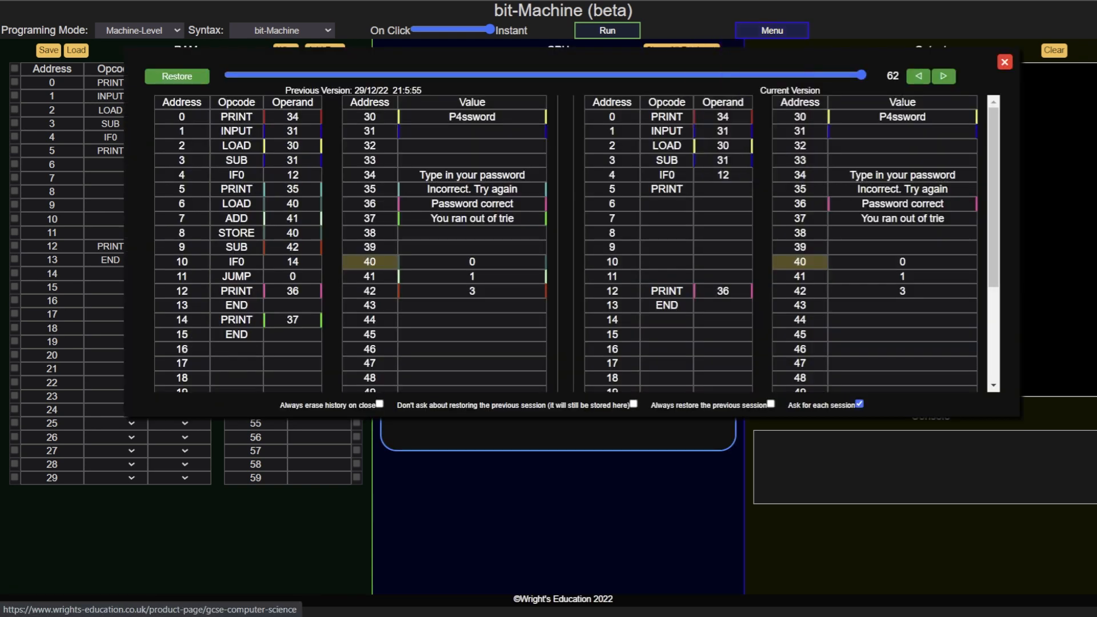
left_click(943, 76)
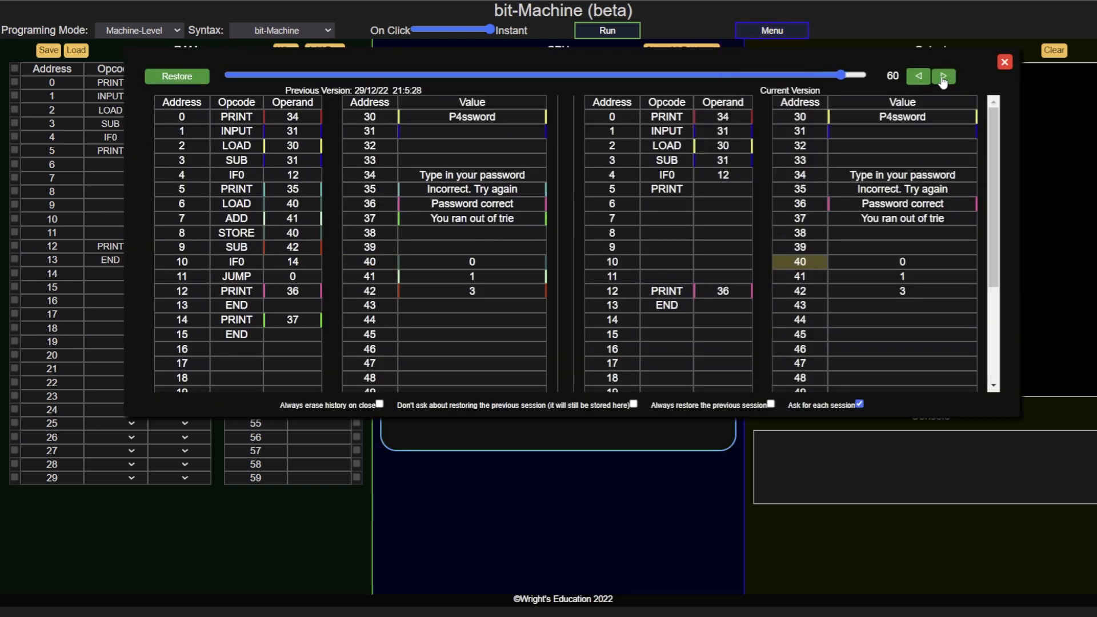
left_click(943, 76)
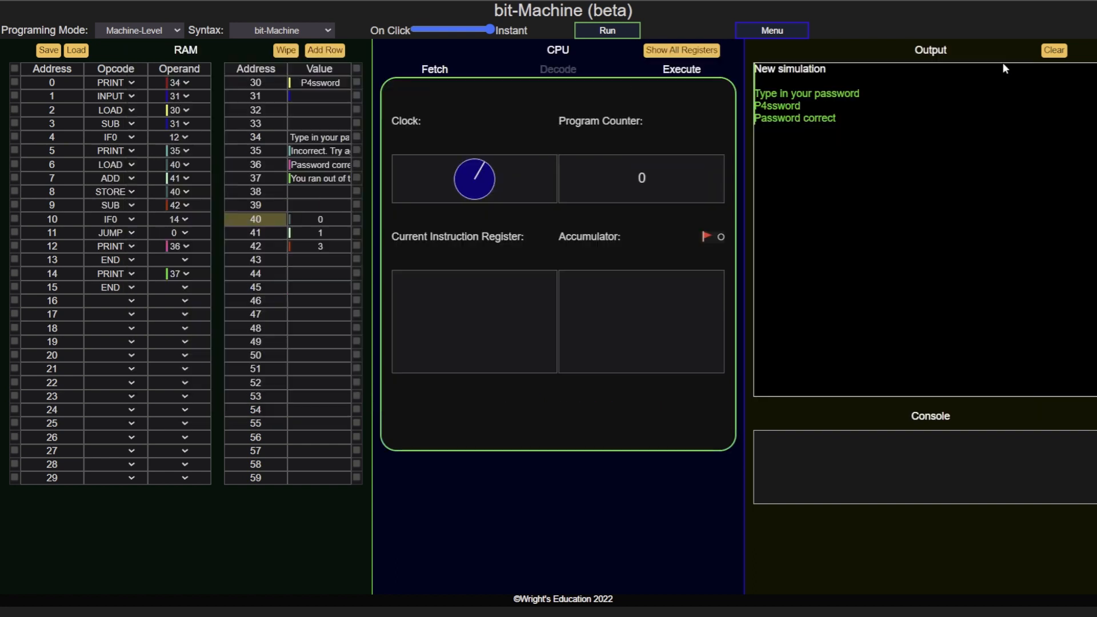
mouse_move(284, 50)
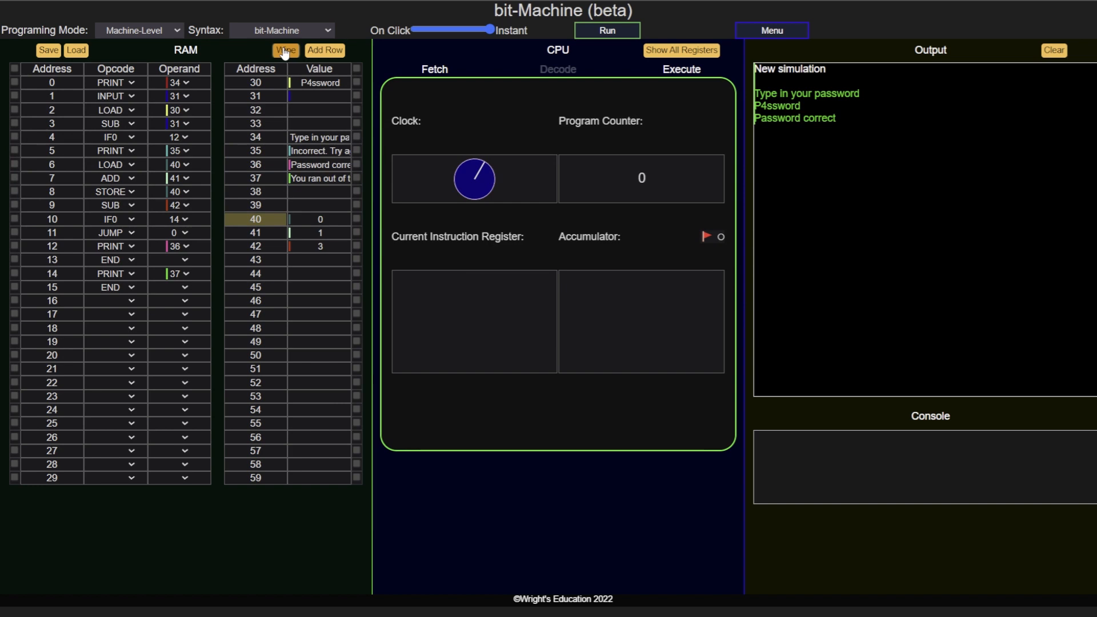
Wipe all RAM, confirm the deletion, and clear the output log
left_click(284, 50)
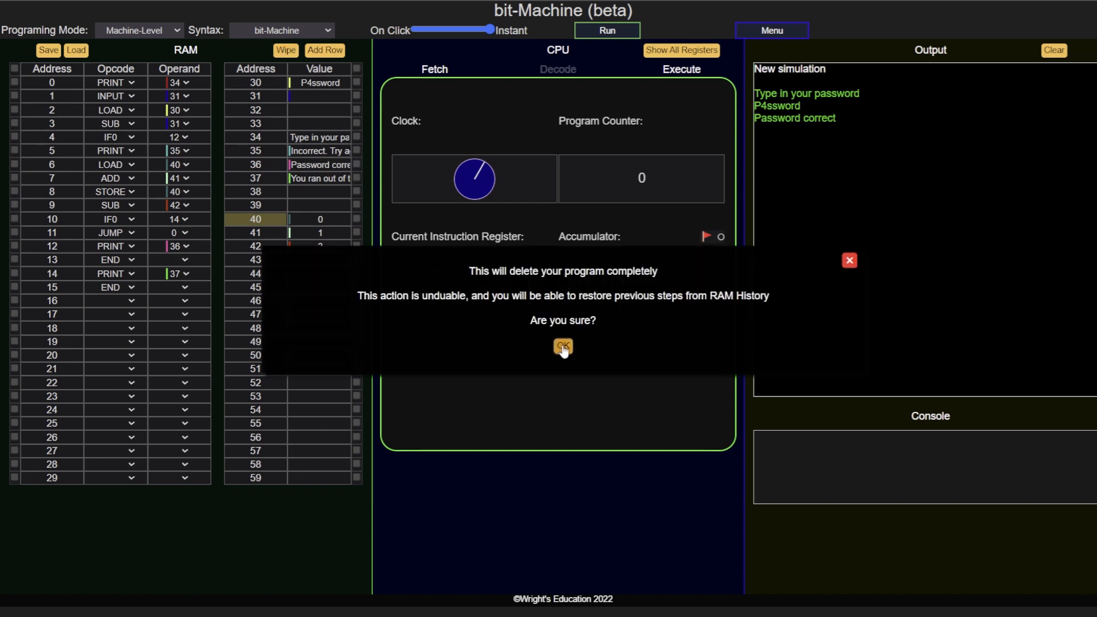
left_click(561, 347)
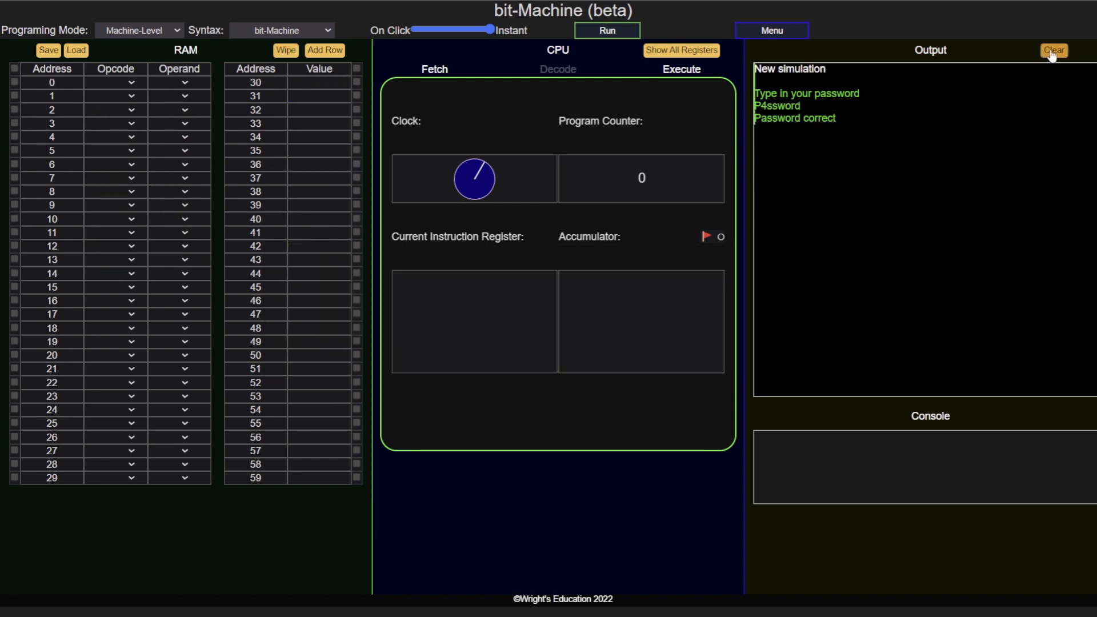
left_click(1052, 49)
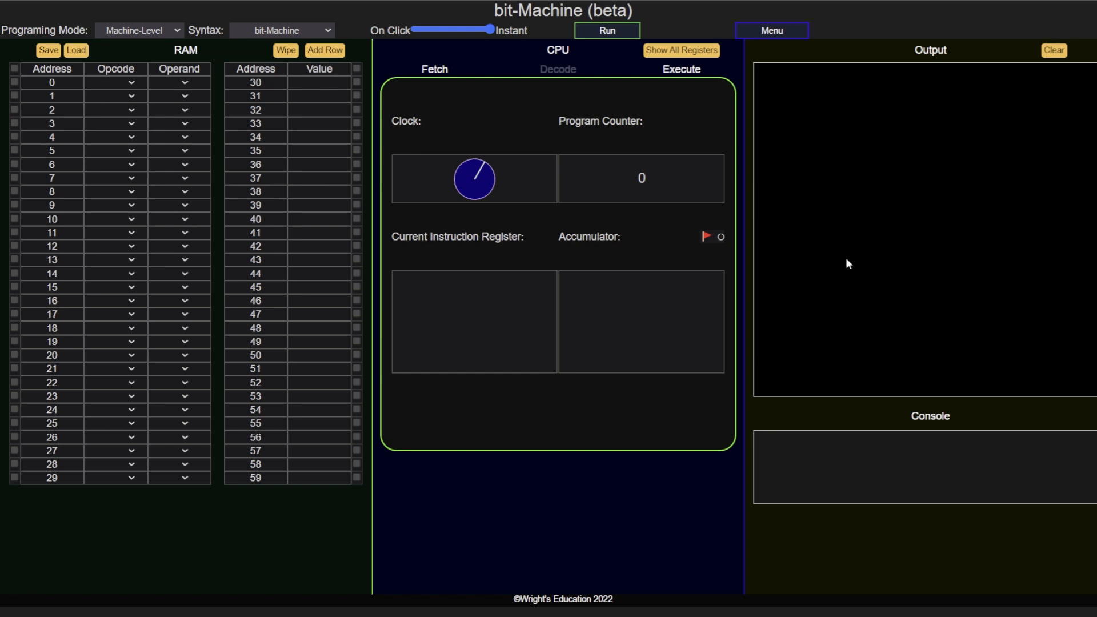
mouse_move(841, 261)
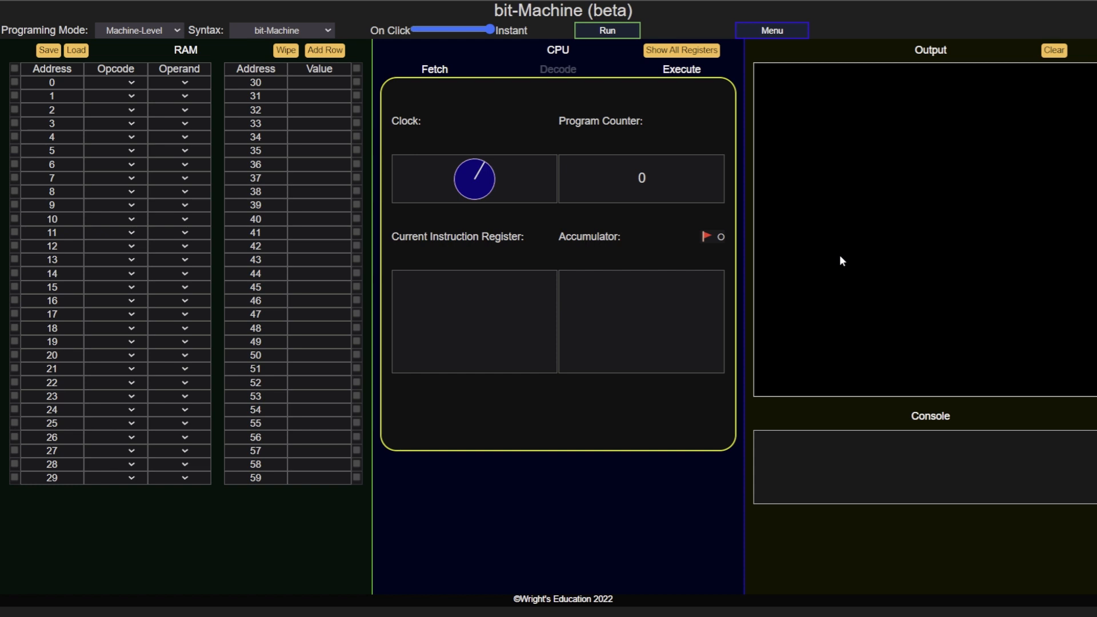
left_click(115, 82)
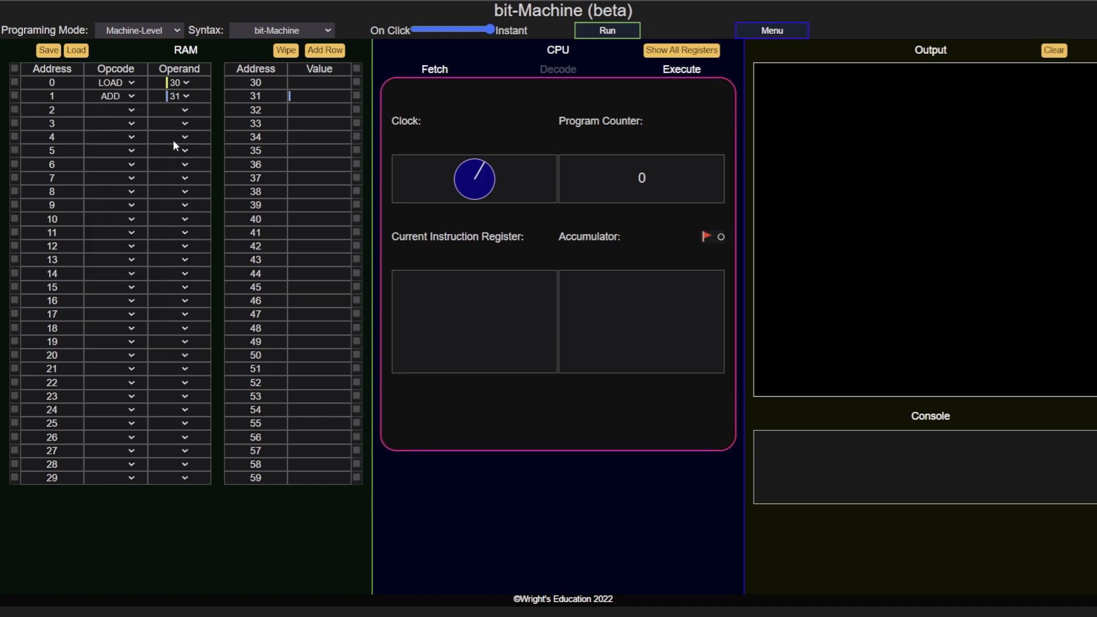
left_click(114, 109)
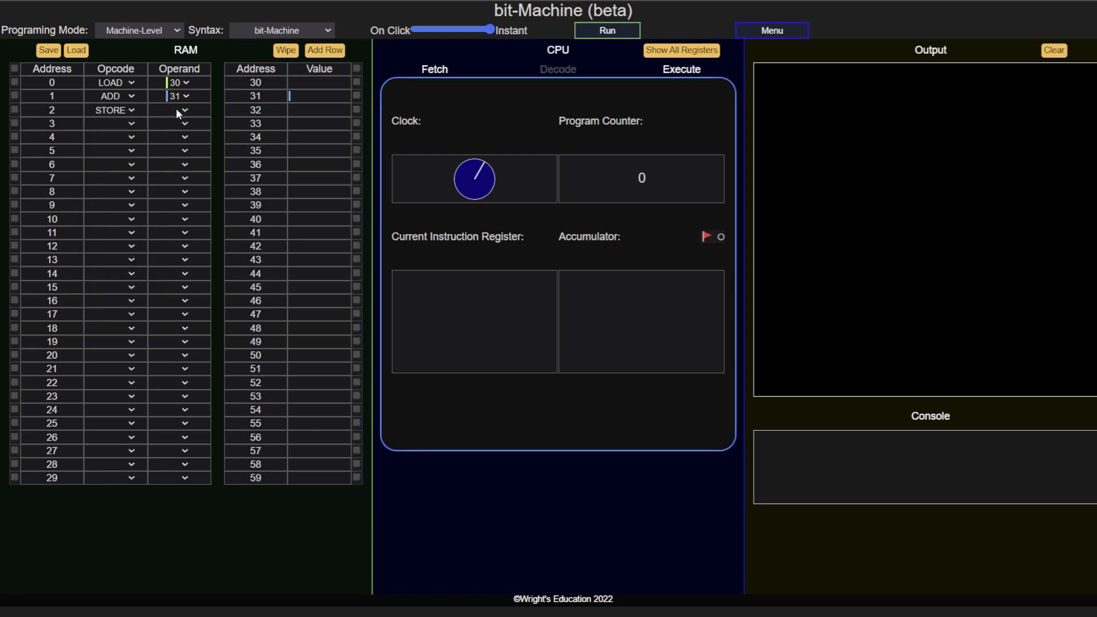
type("30")
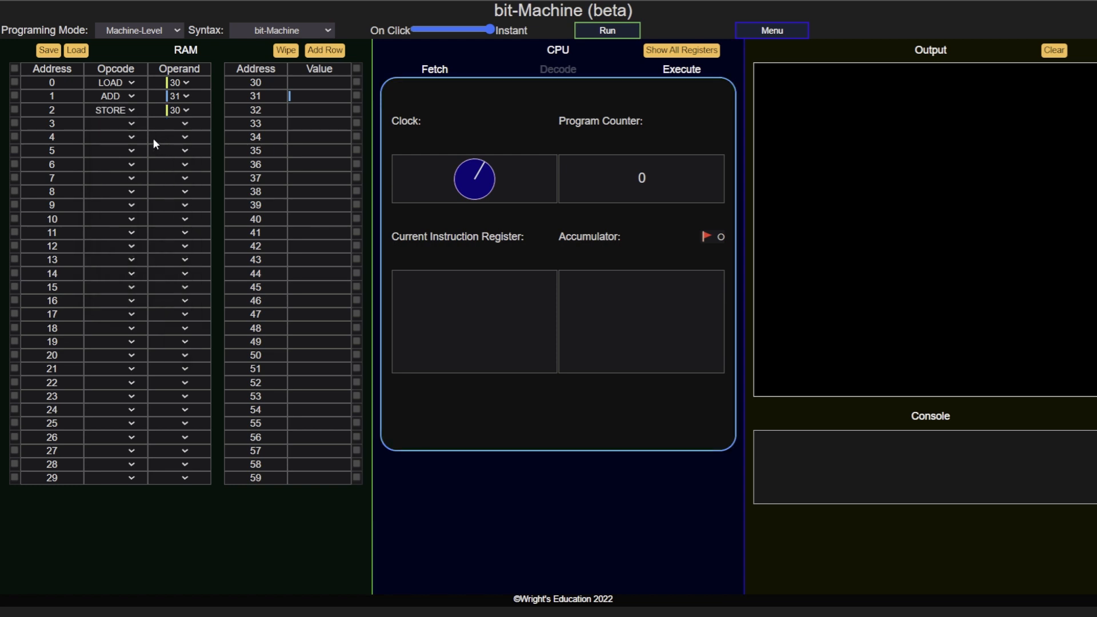
left_click(116, 123)
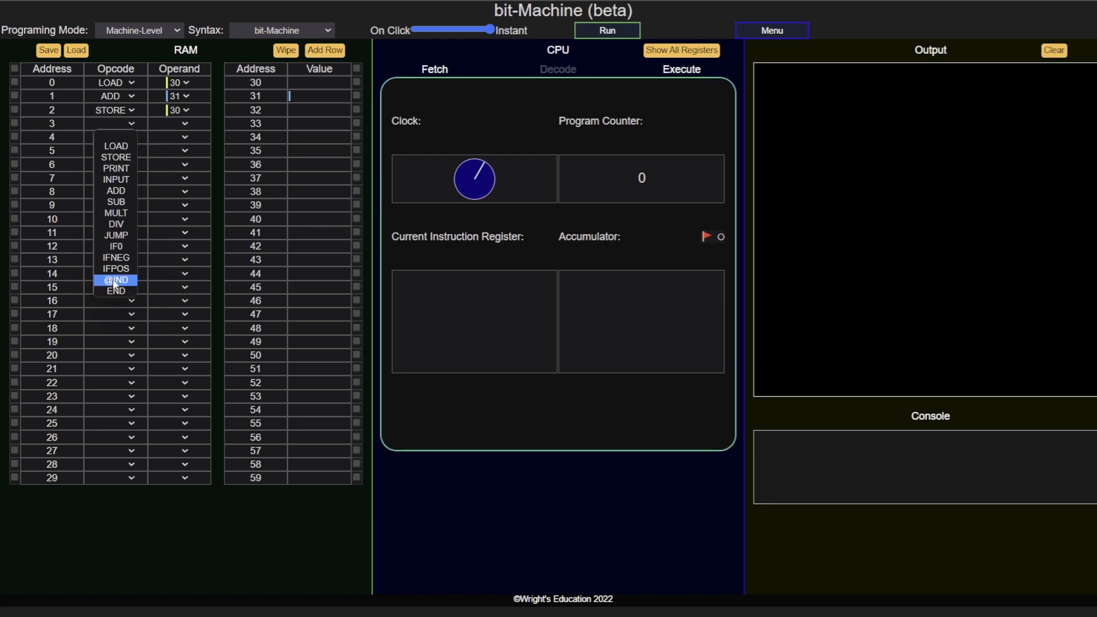
left_click(116, 280)
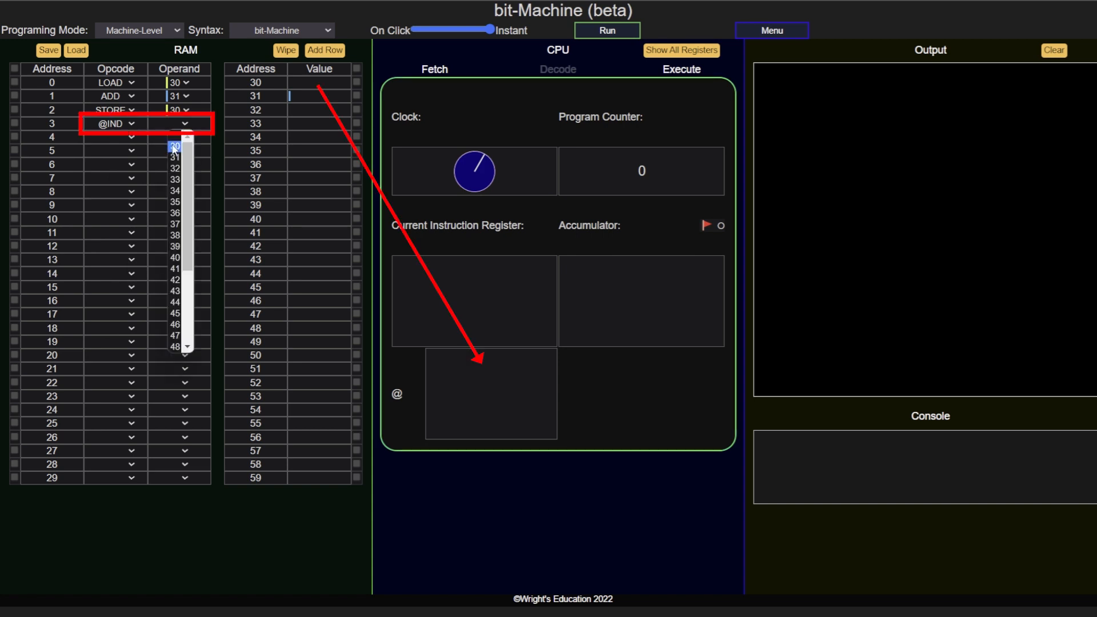
left_click(116, 123)
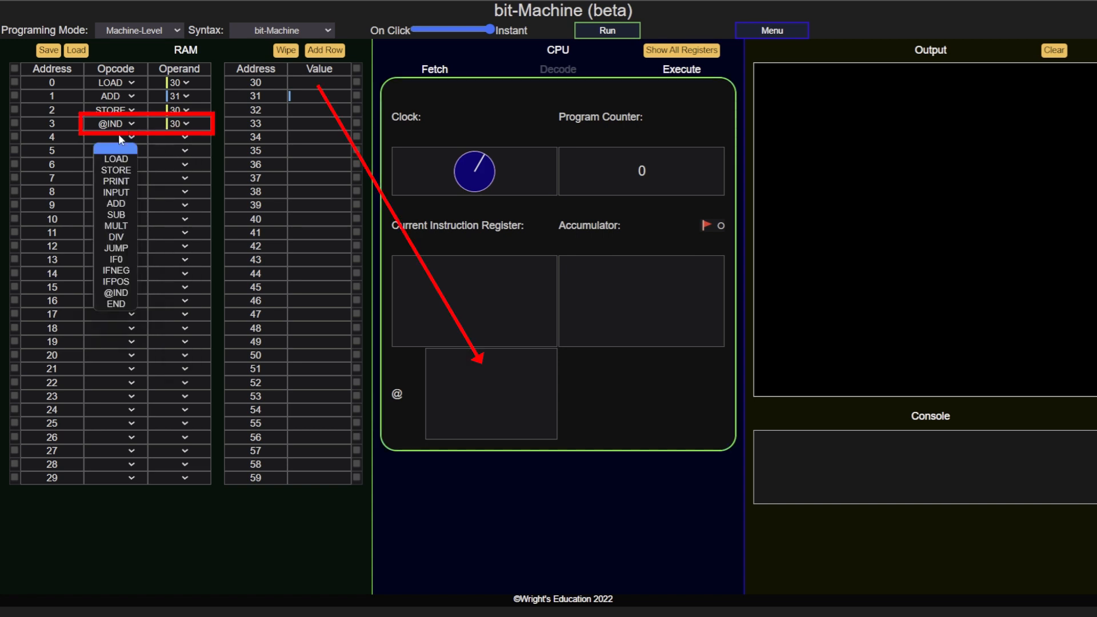
Add STORE @ and JUMP 0, then store 1 at address 31 and 40 at 30
left_click(115, 169)
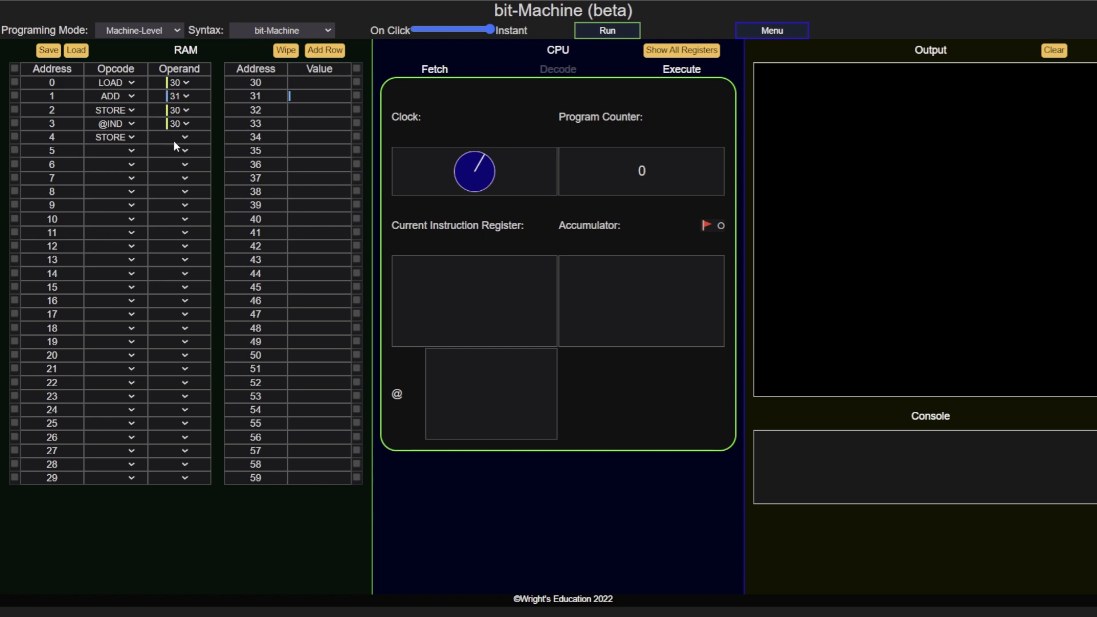
left_click(180, 136)
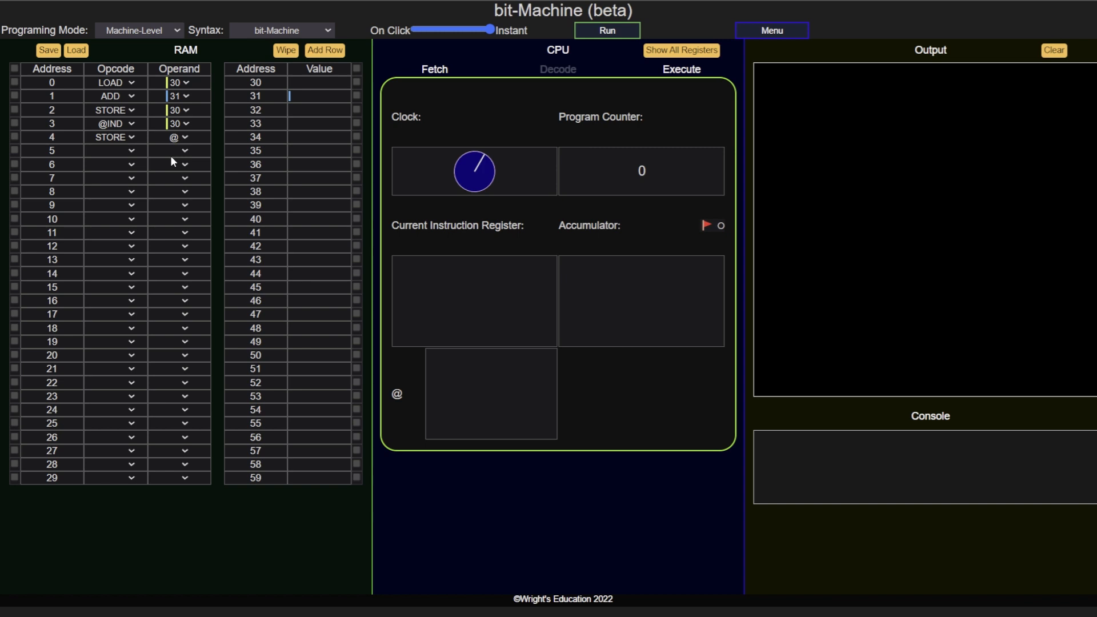
left_click(114, 150)
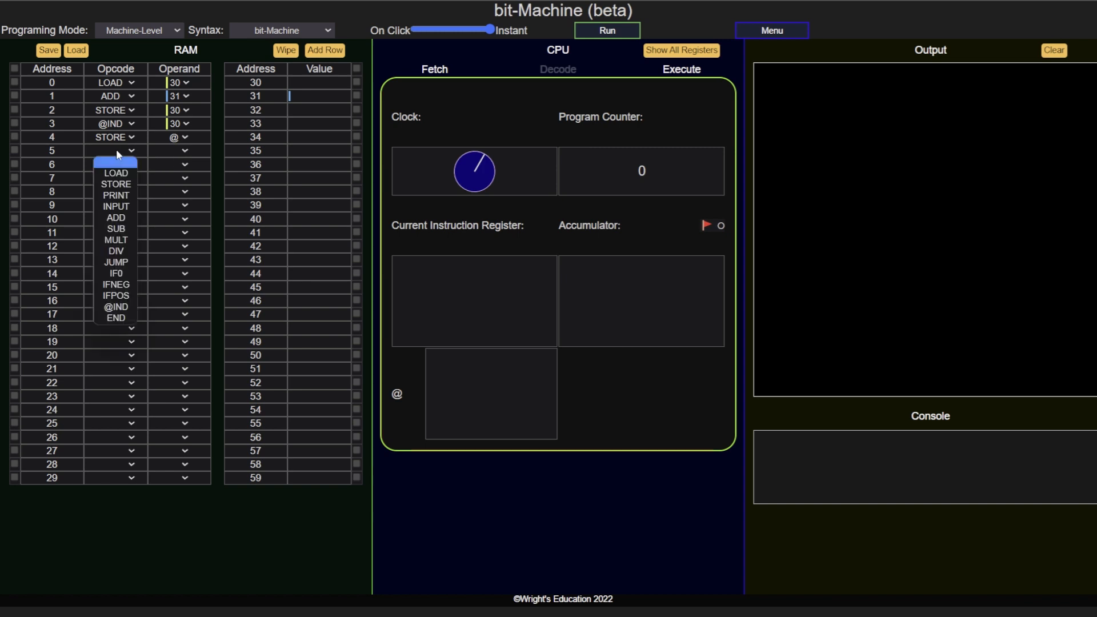
left_click(115, 261)
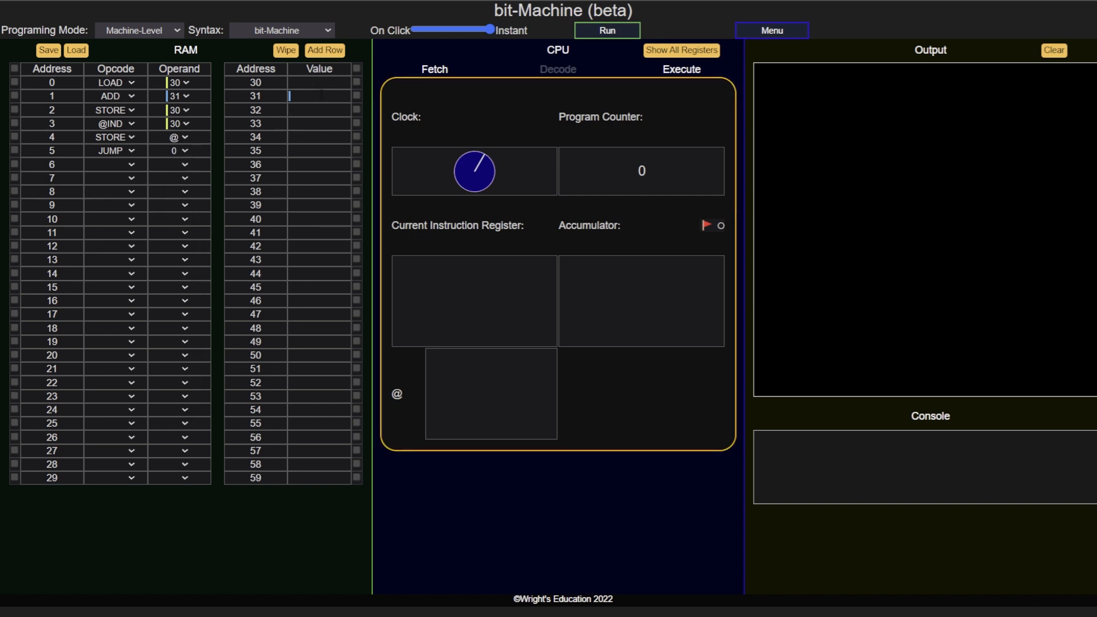
type("1")
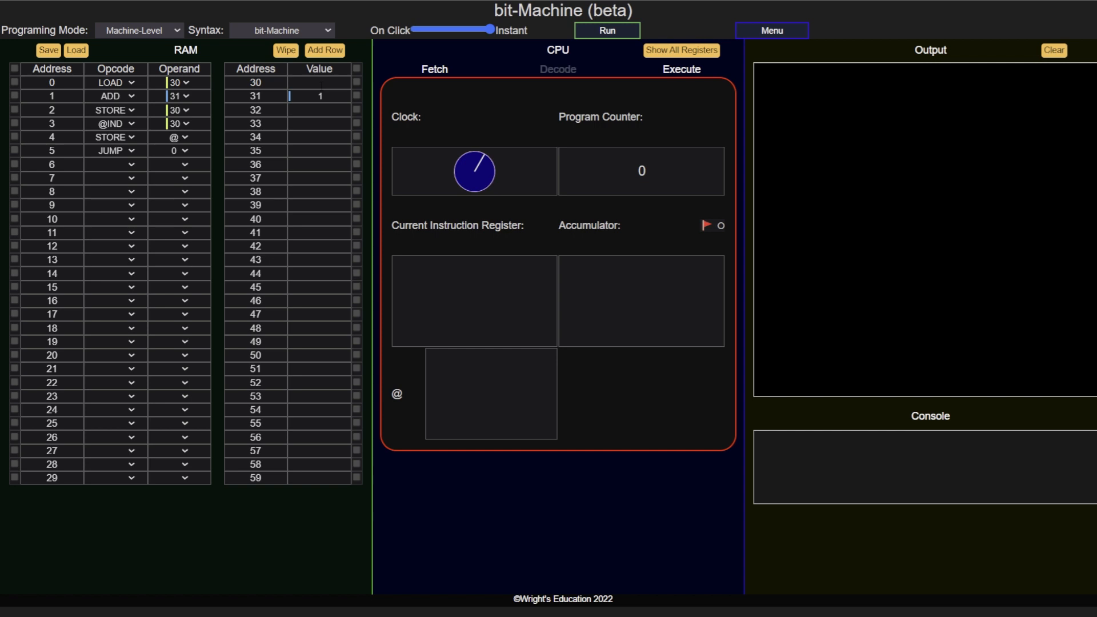
type("40")
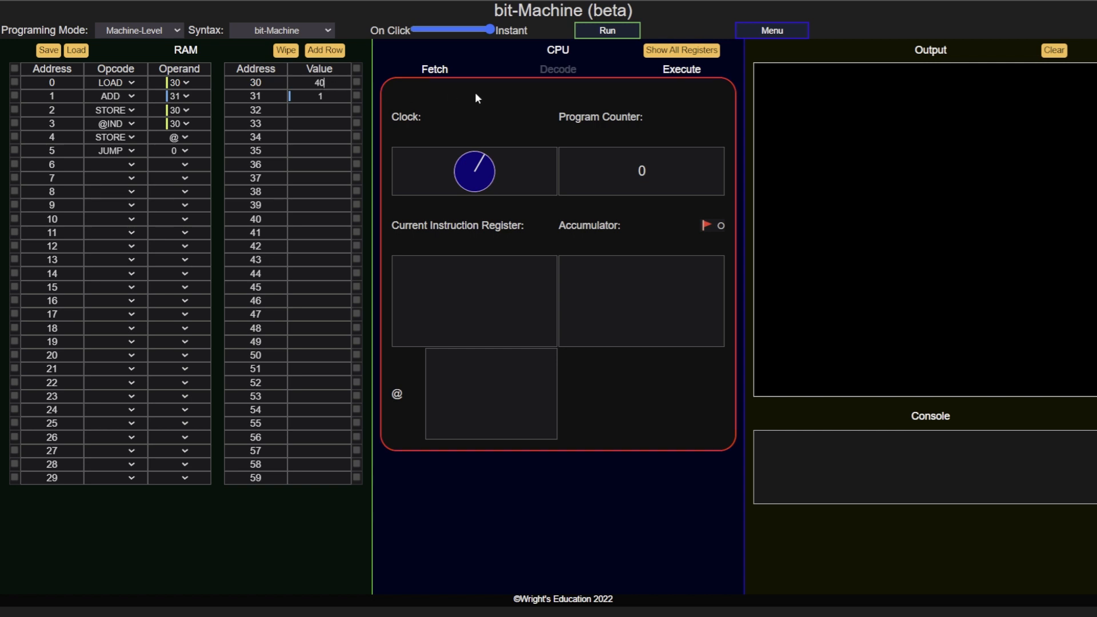
left_click(605, 31)
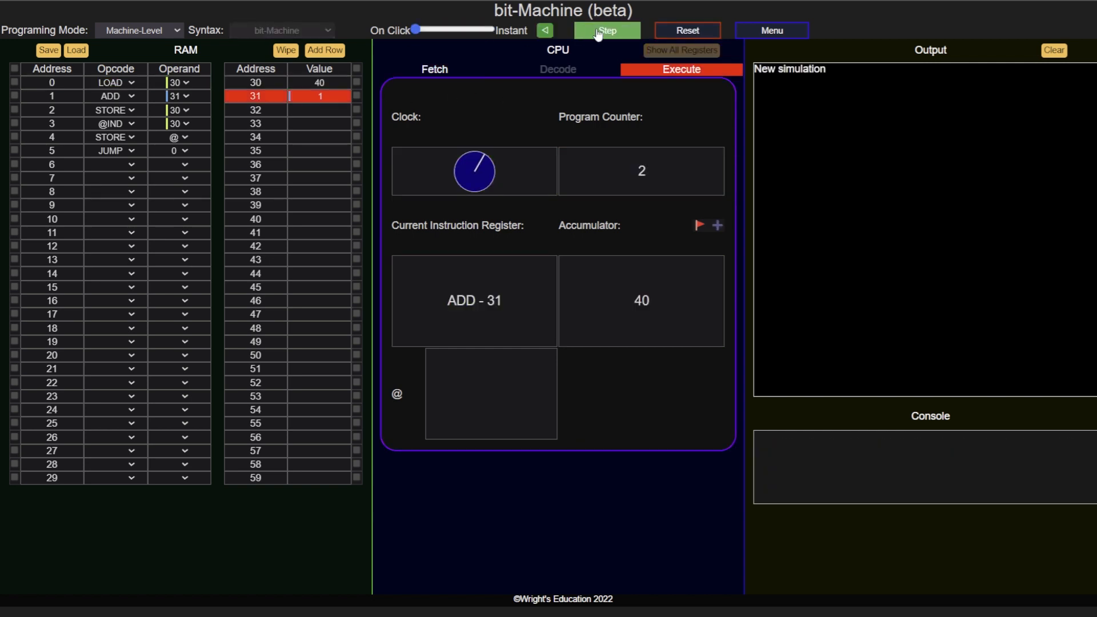
left_click(605, 30)
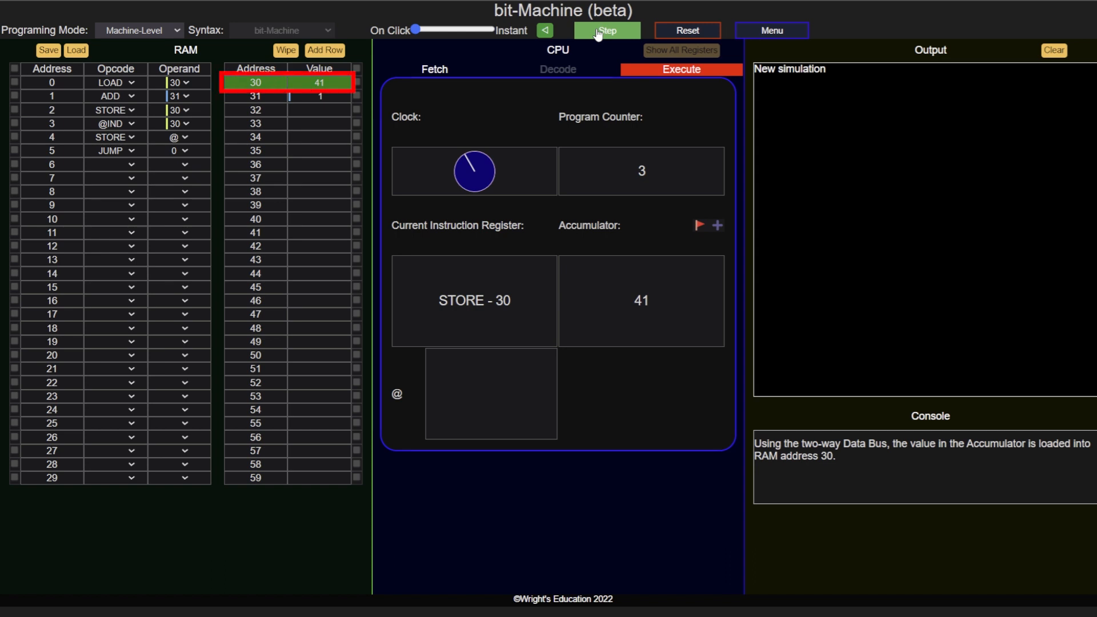
left_click(604, 30)
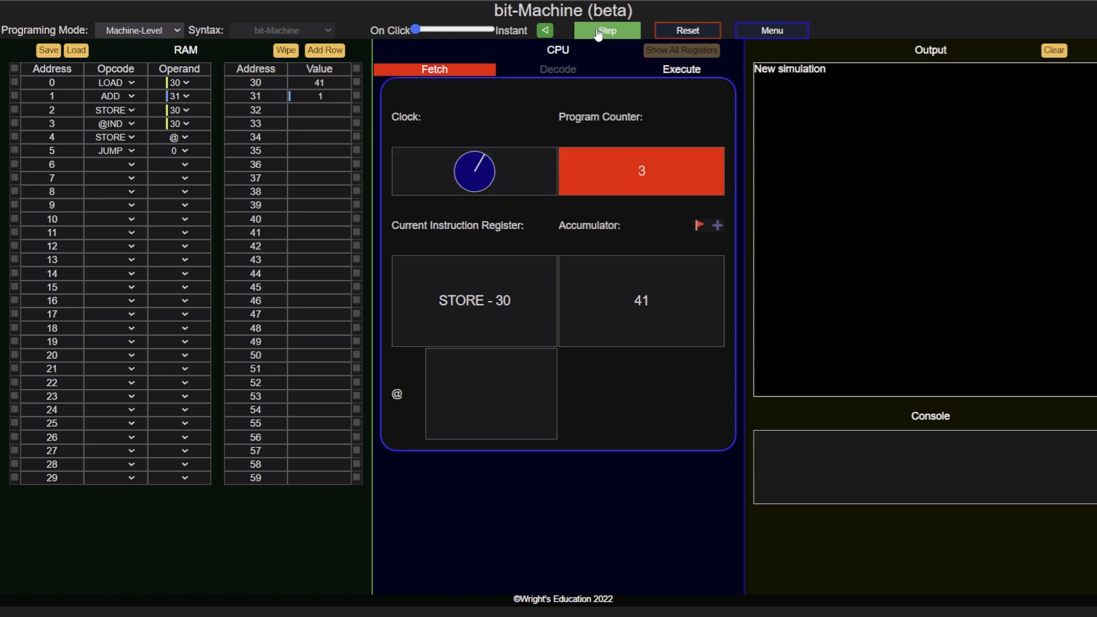
left_click(605, 30)
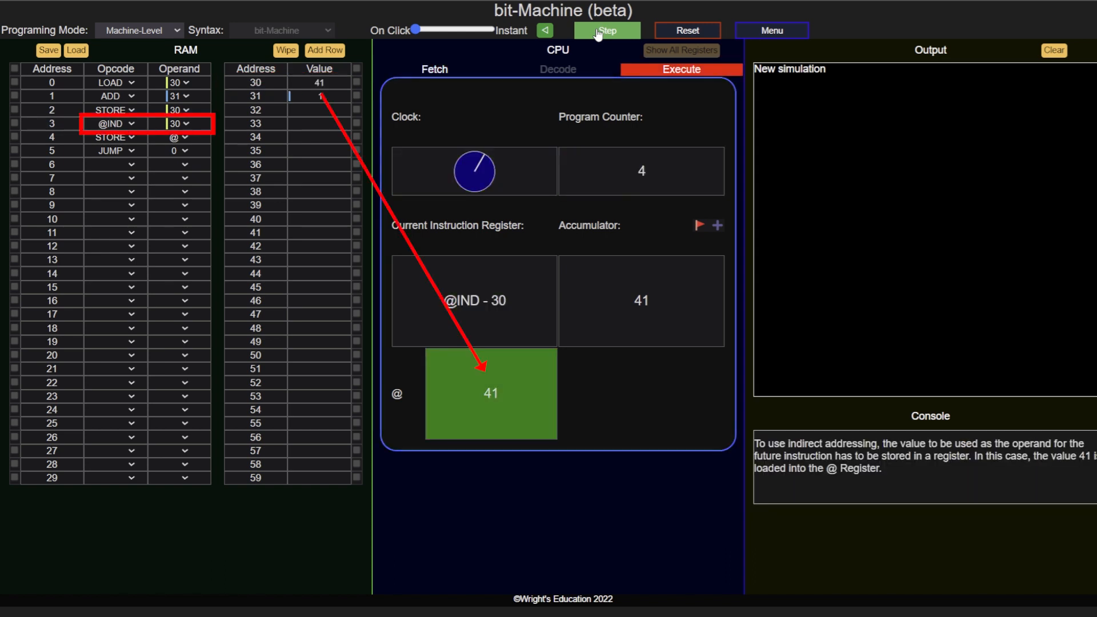
left_click(604, 30)
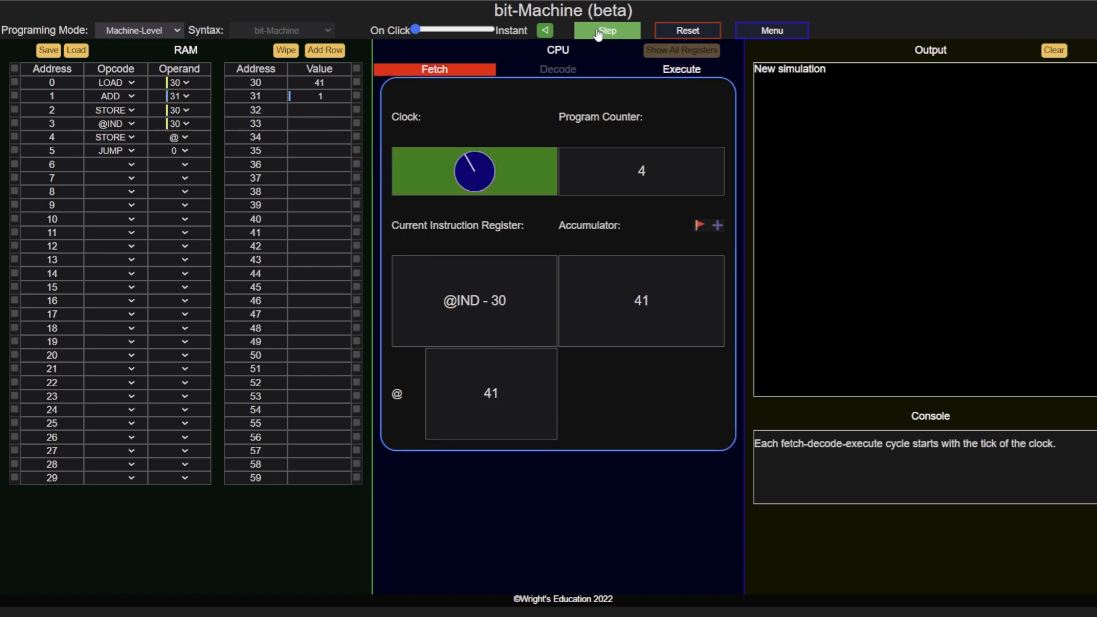
left_click(606, 30)
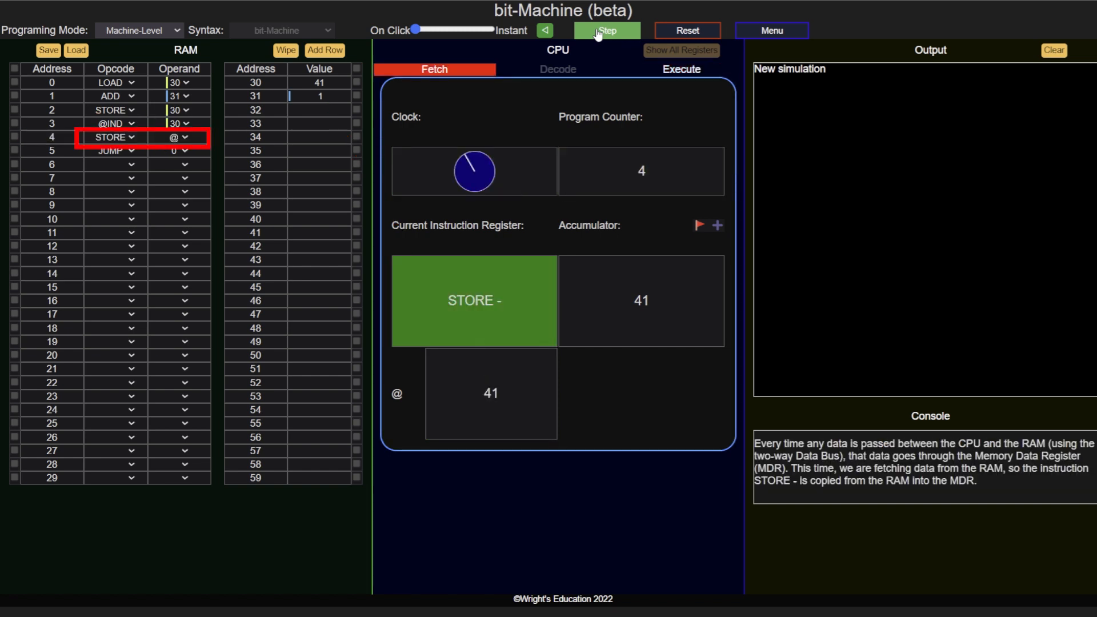
left_click(605, 31)
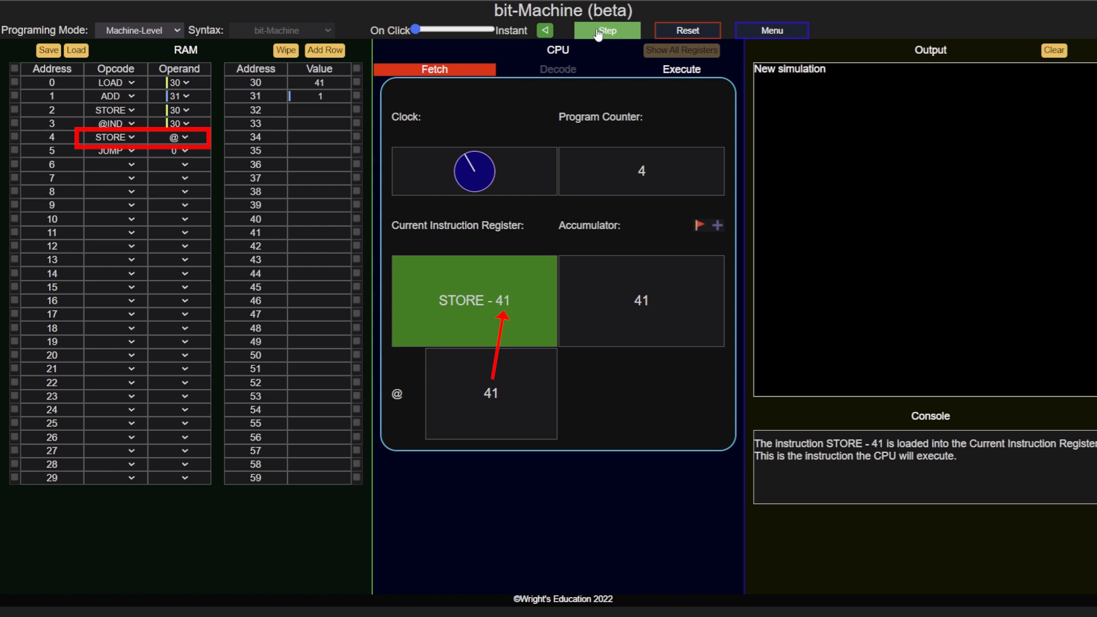
left_click(605, 31)
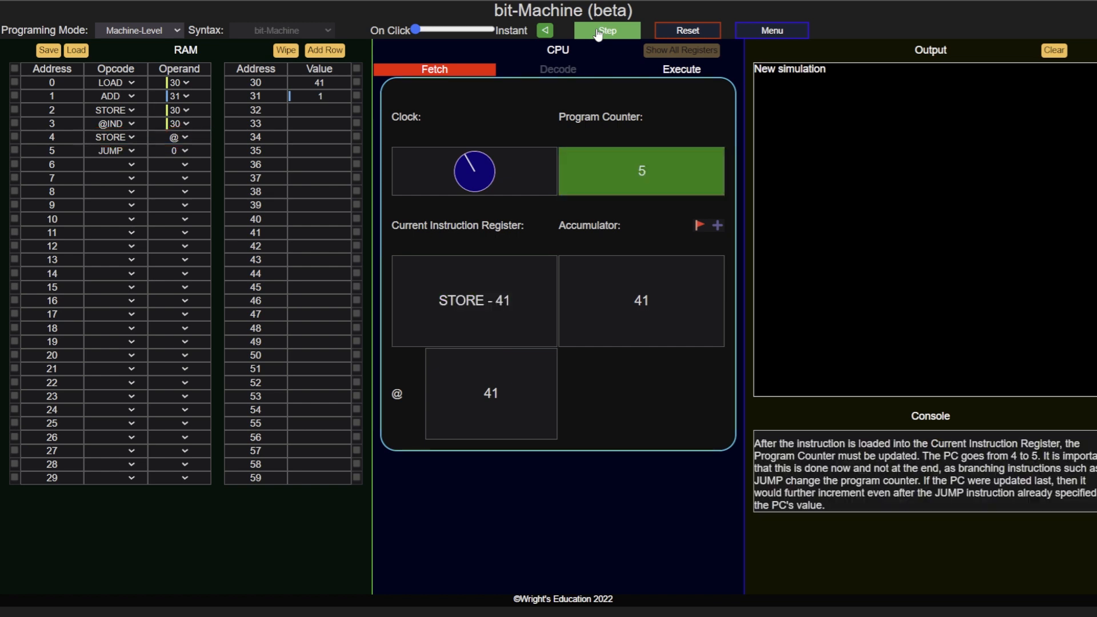
left_click(606, 30)
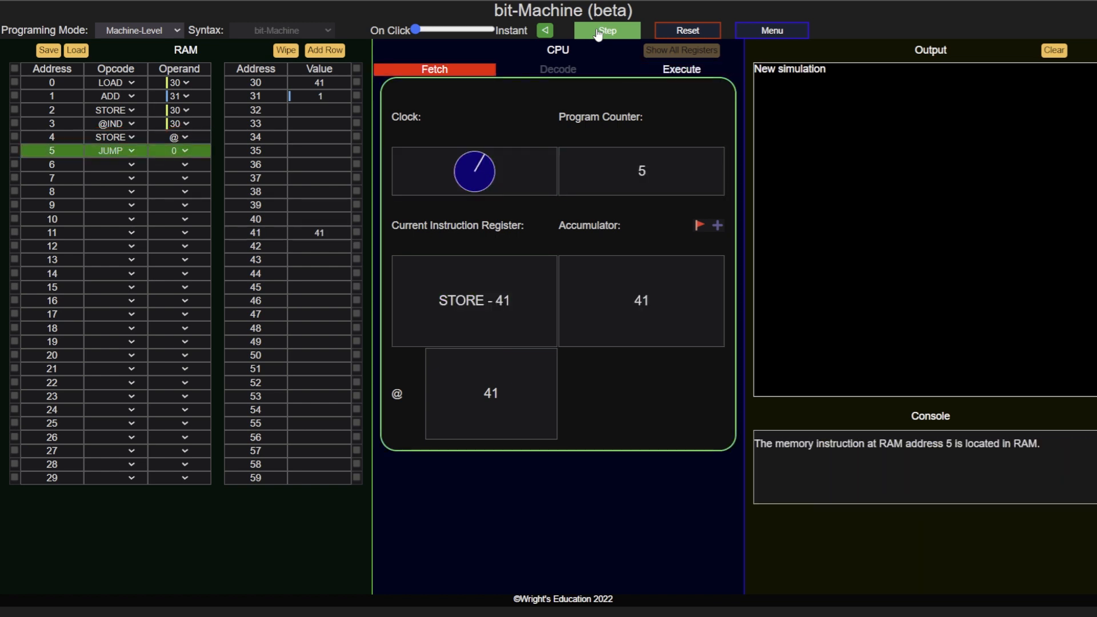
left_click(605, 30)
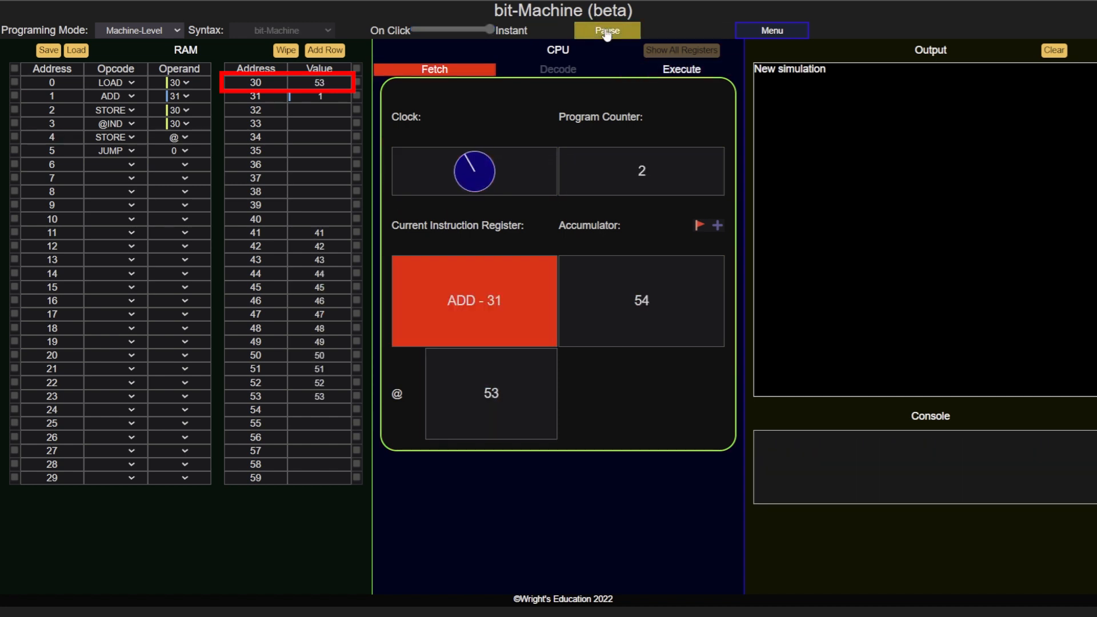
Pause the running loop once addresses 41 to 58 hold their own numbers
left_click(605, 30)
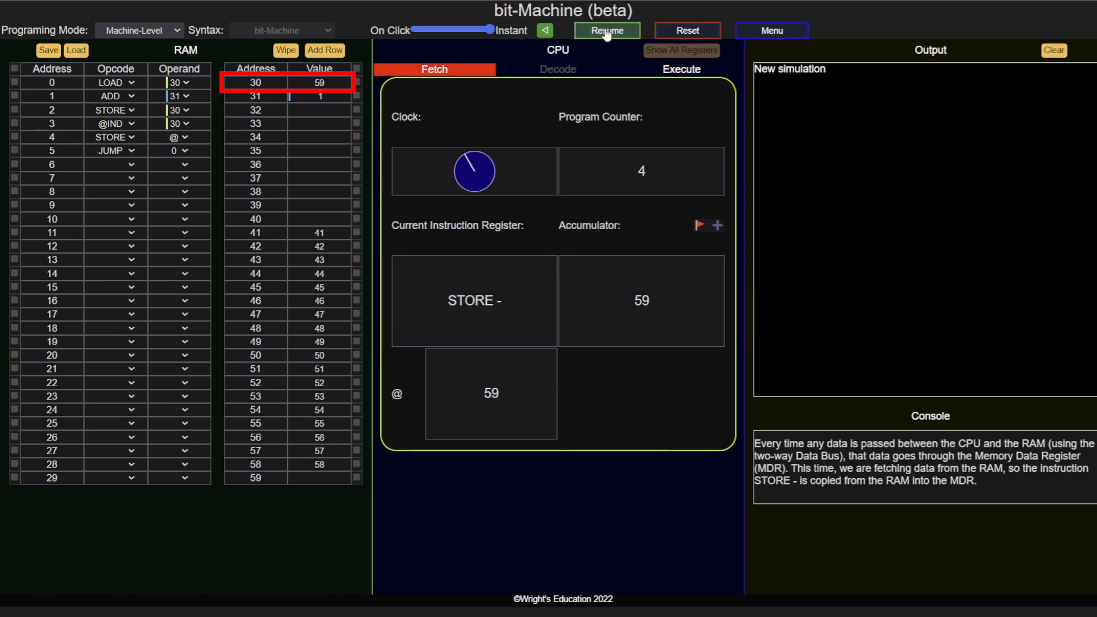
left_click(606, 30)
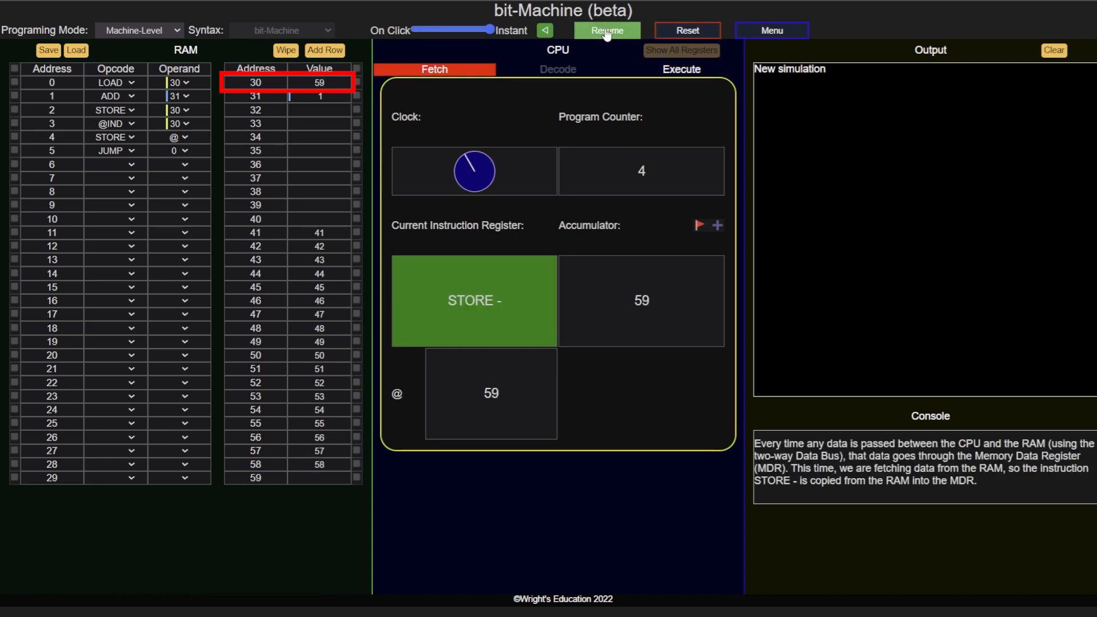